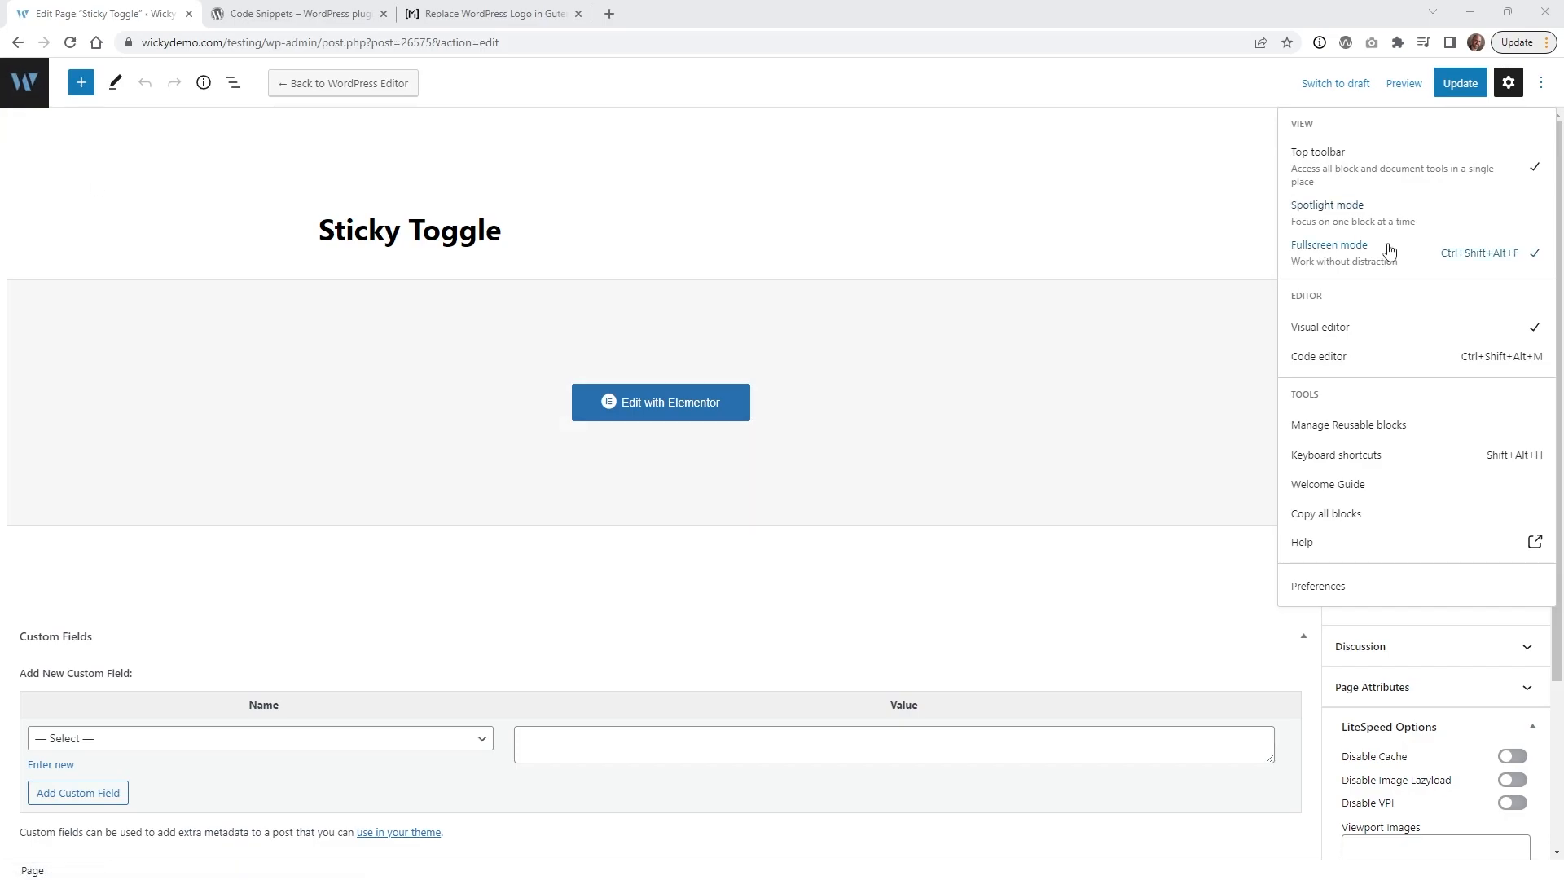
pyautogui.moveTo(1343, 262)
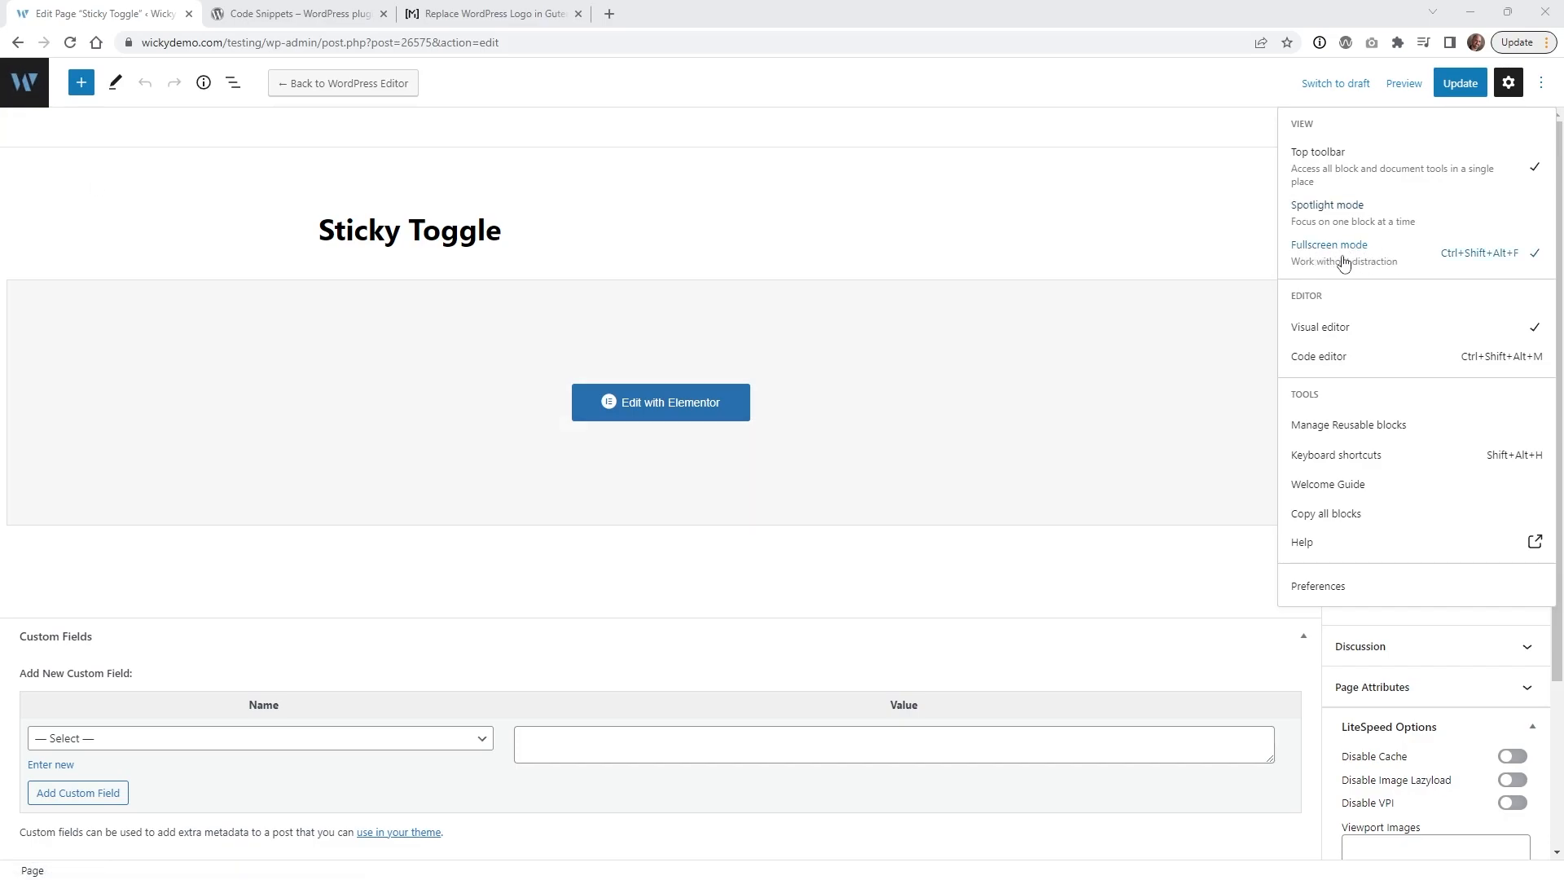
pyautogui.moveTo(51, 147)
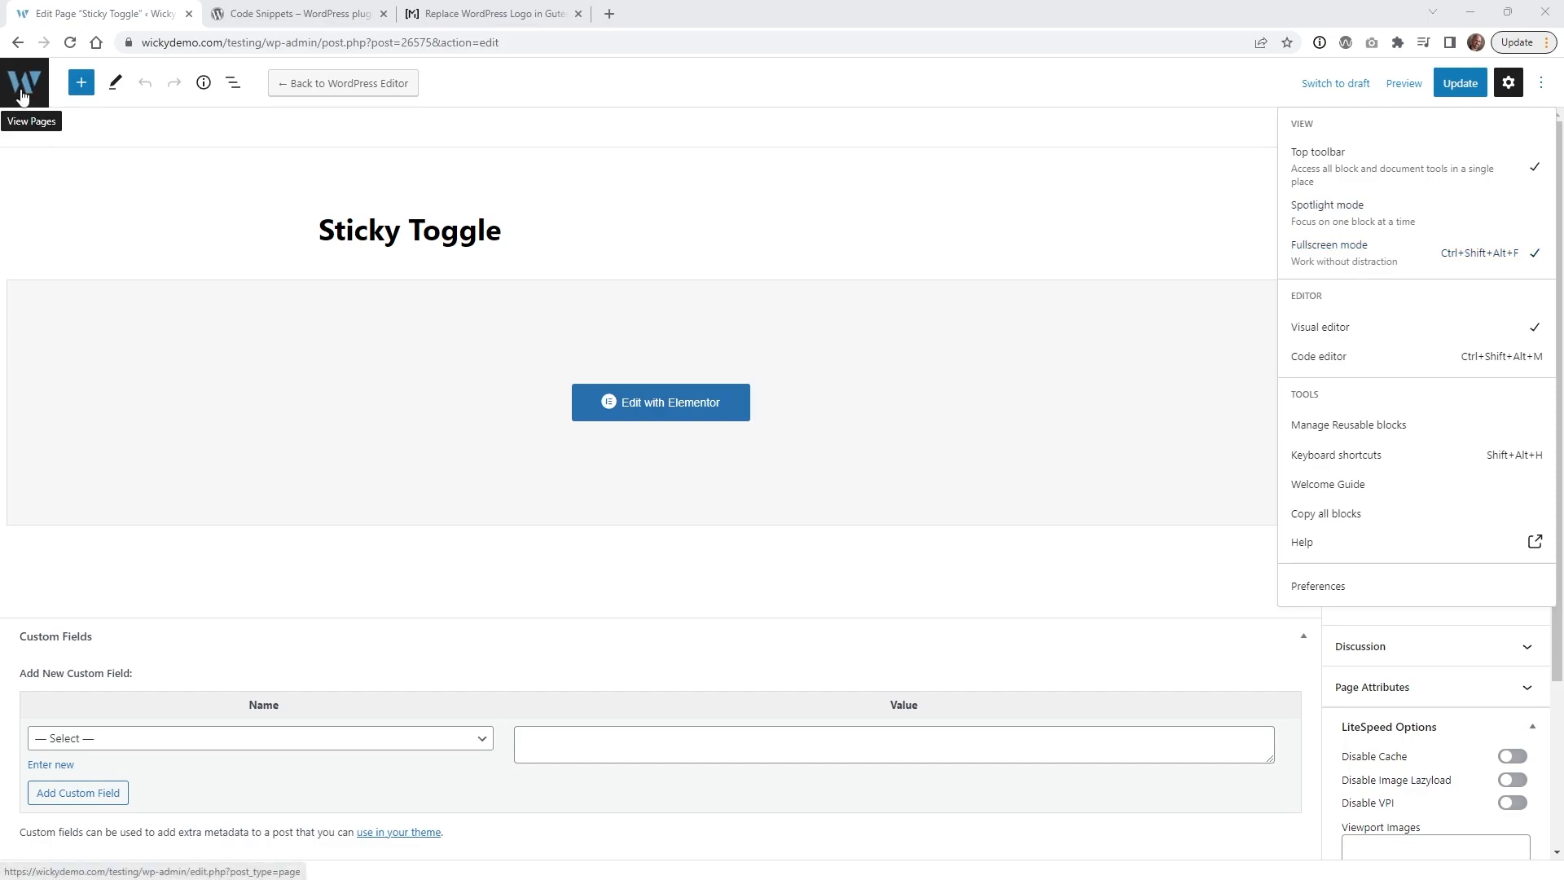
pyautogui.moveTo(27, 75)
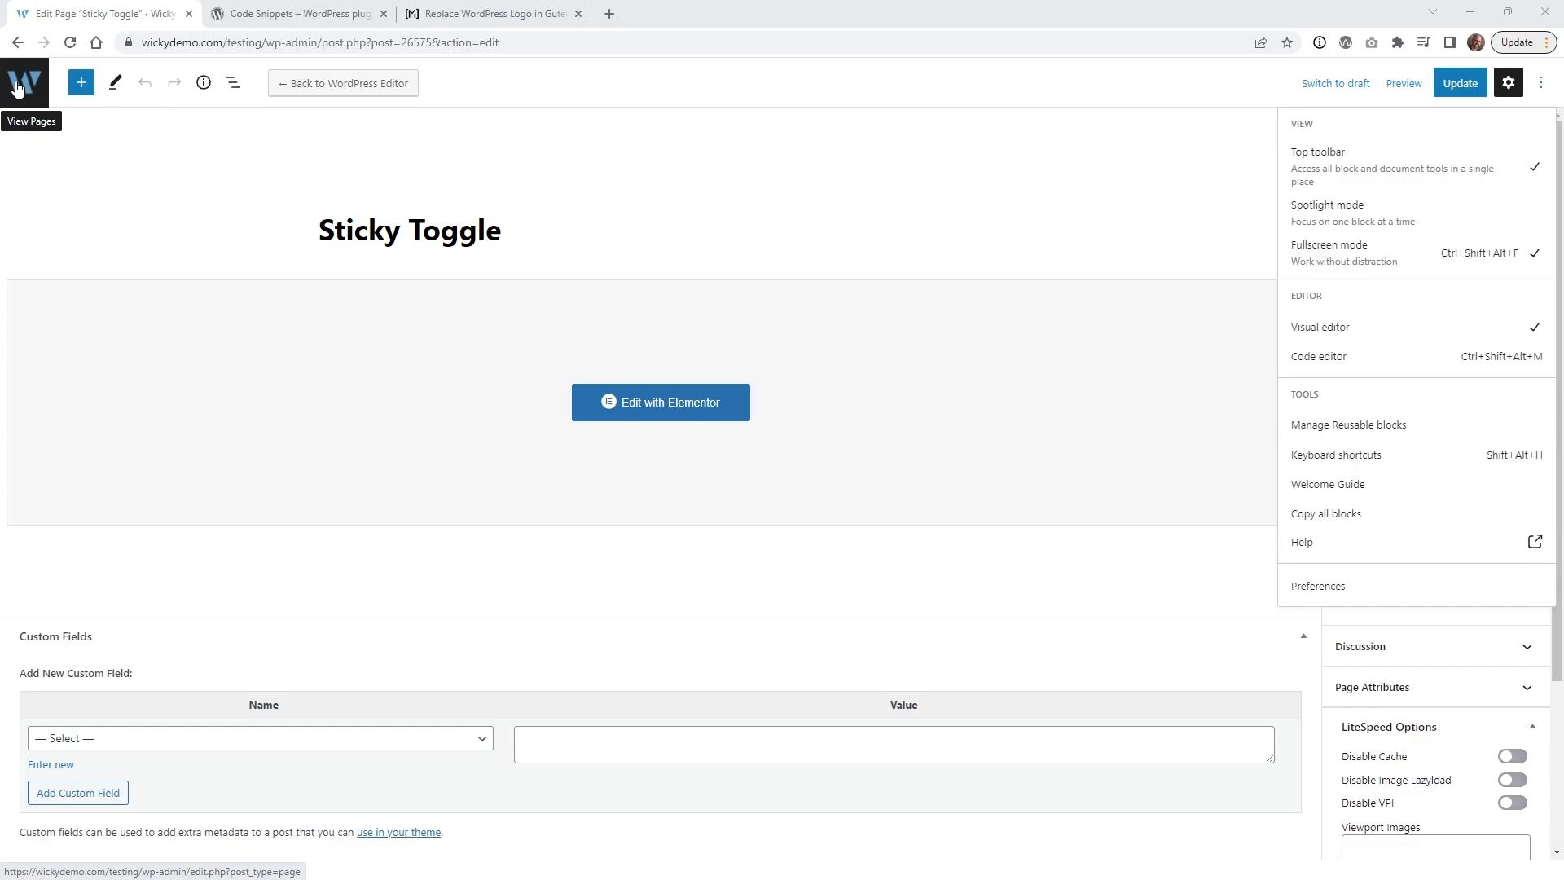
pyautogui.moveTo(53, 68)
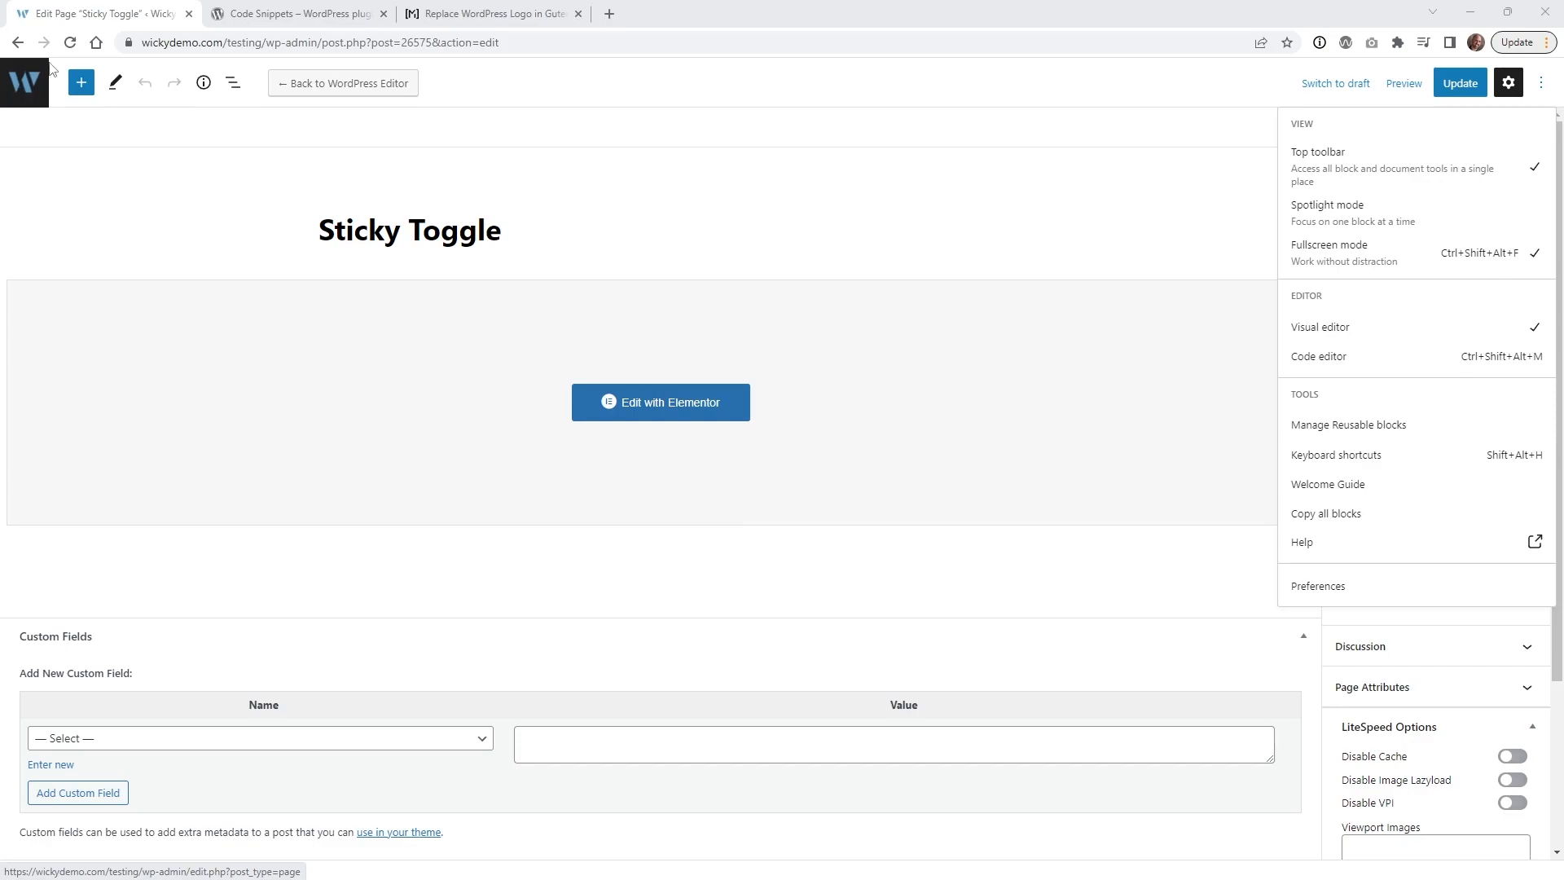
pyautogui.moveTo(24, 78)
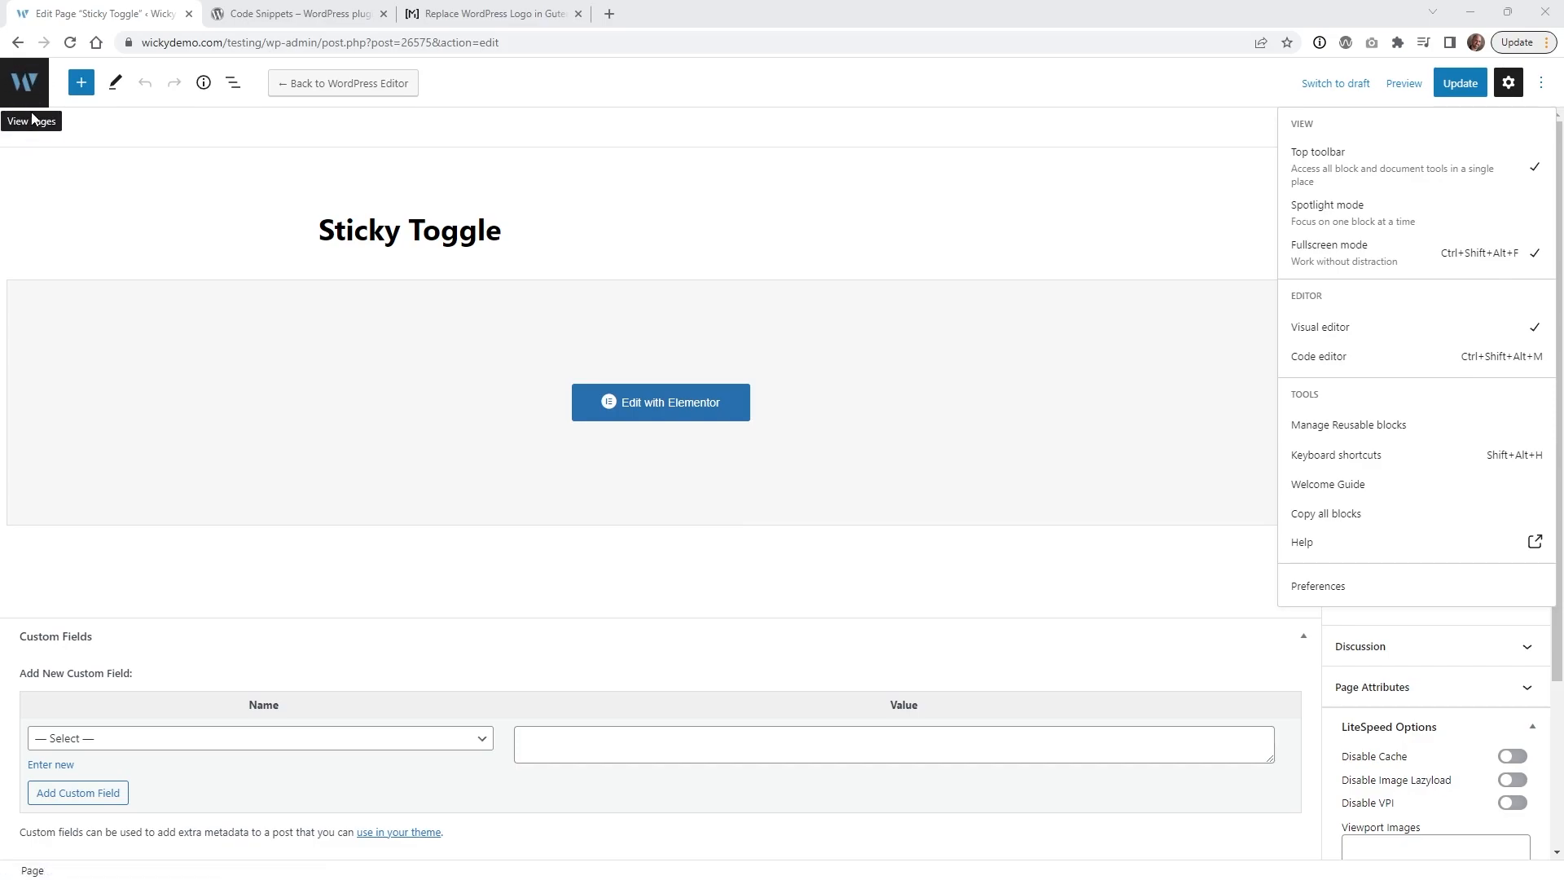
pyautogui.moveTo(30, 108)
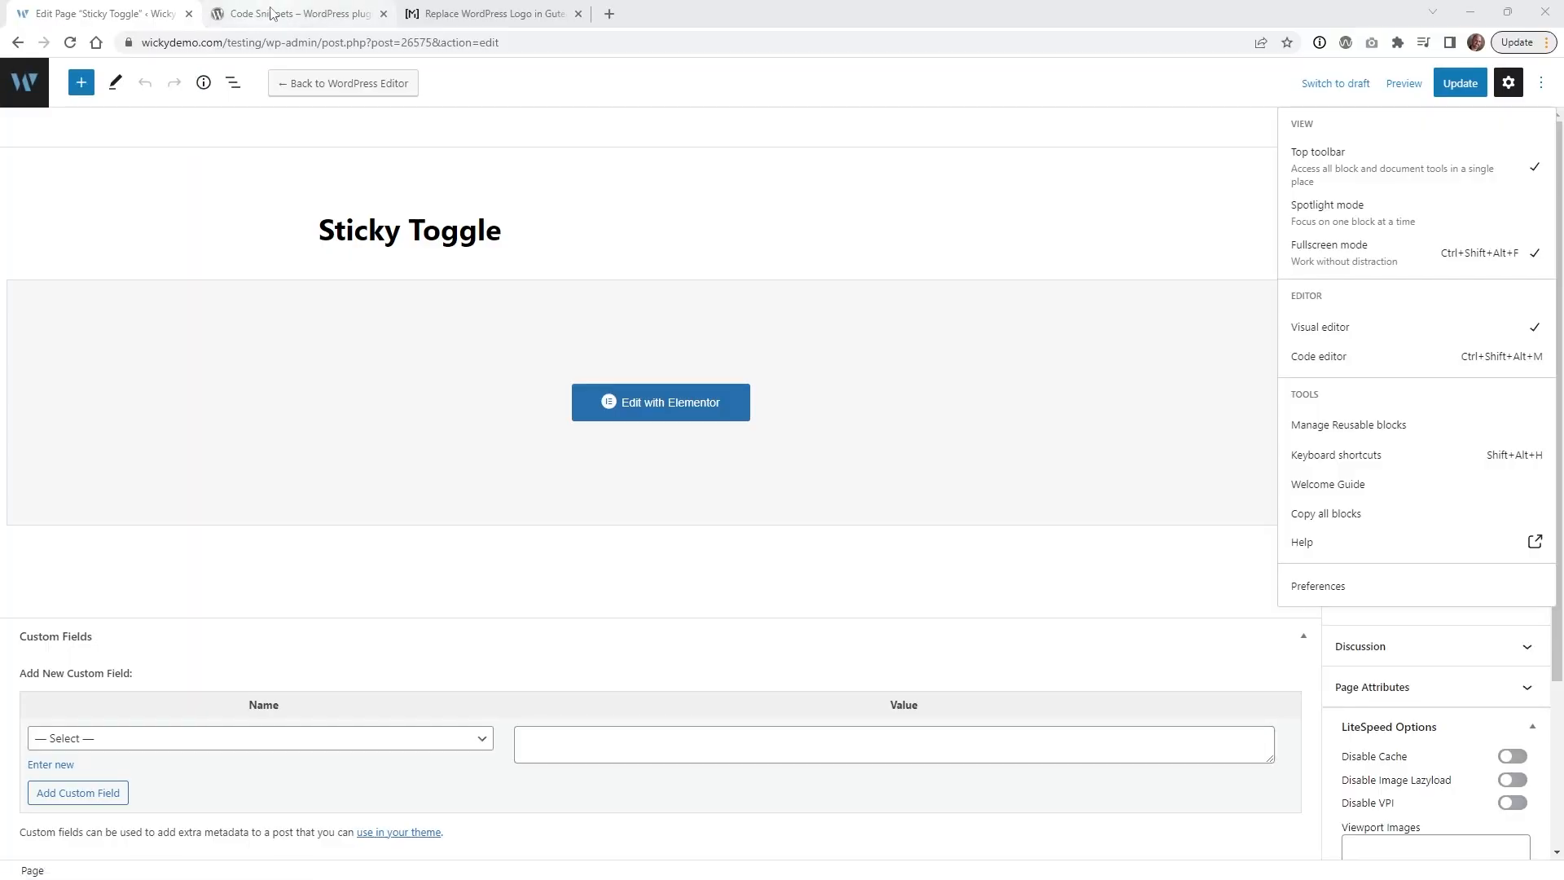
# Step: Review the Gutenberg logo tutorial and the Code Snippets plugin page, then return to the WordPress admin
pyautogui.click(496, 13)
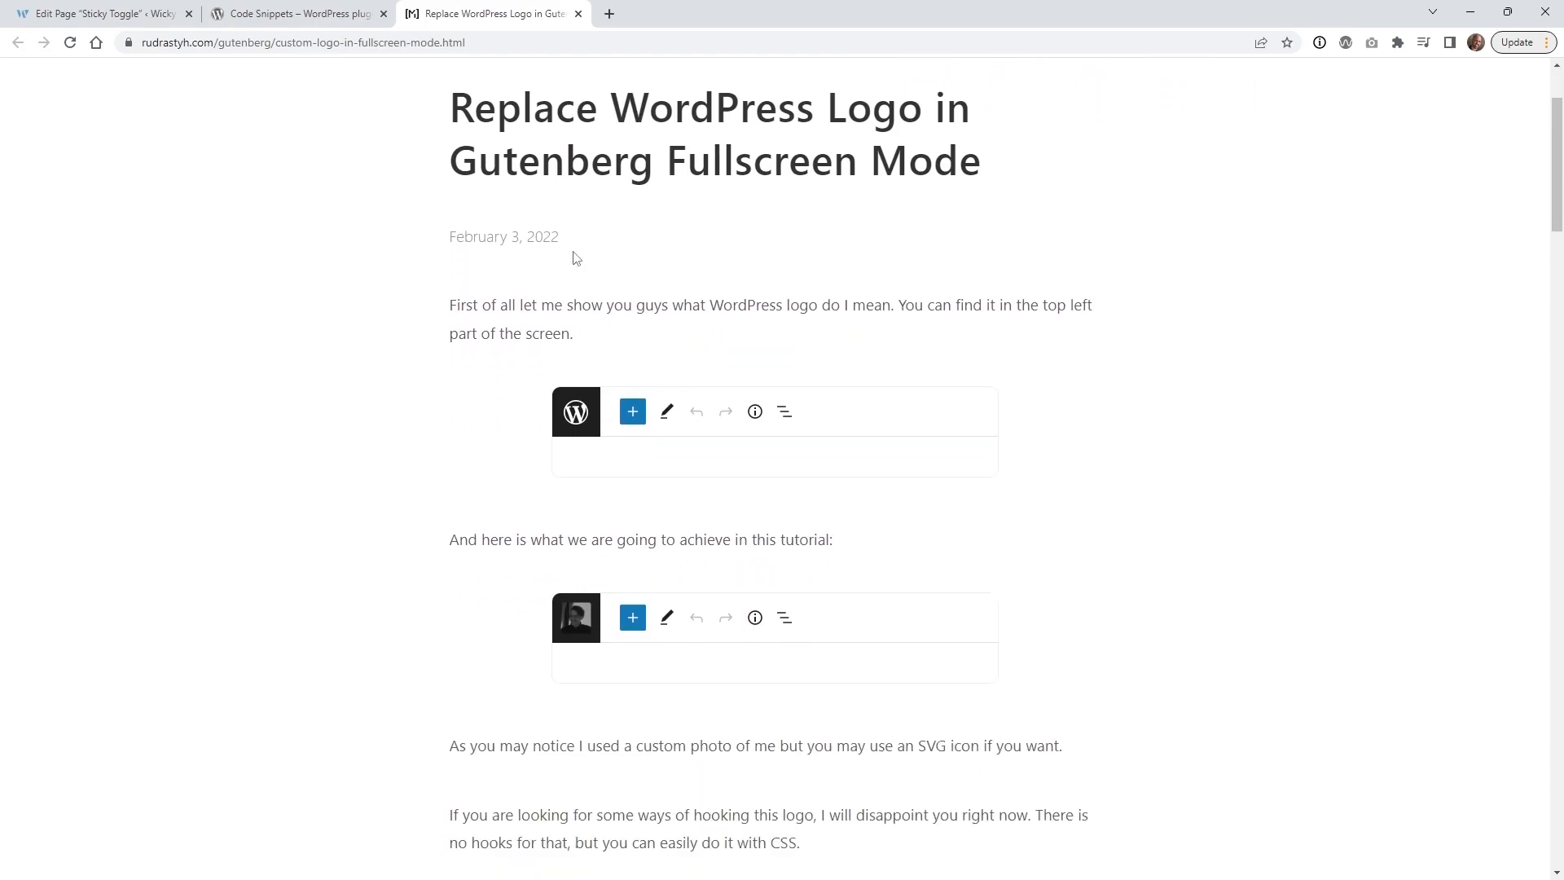
pyautogui.scroll(-3)
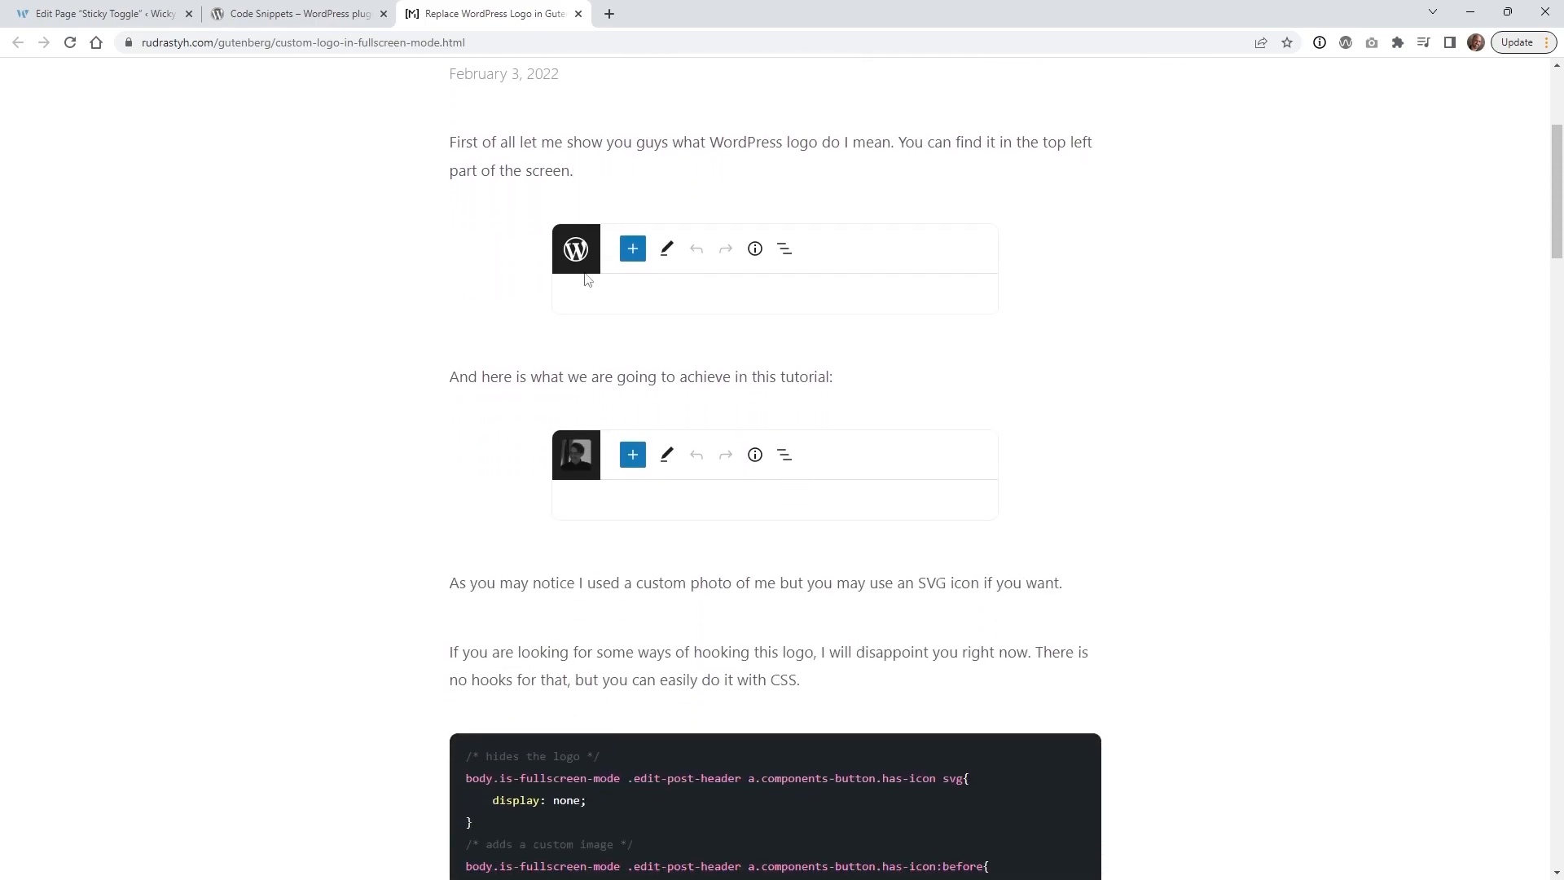
pyautogui.moveTo(573, 267)
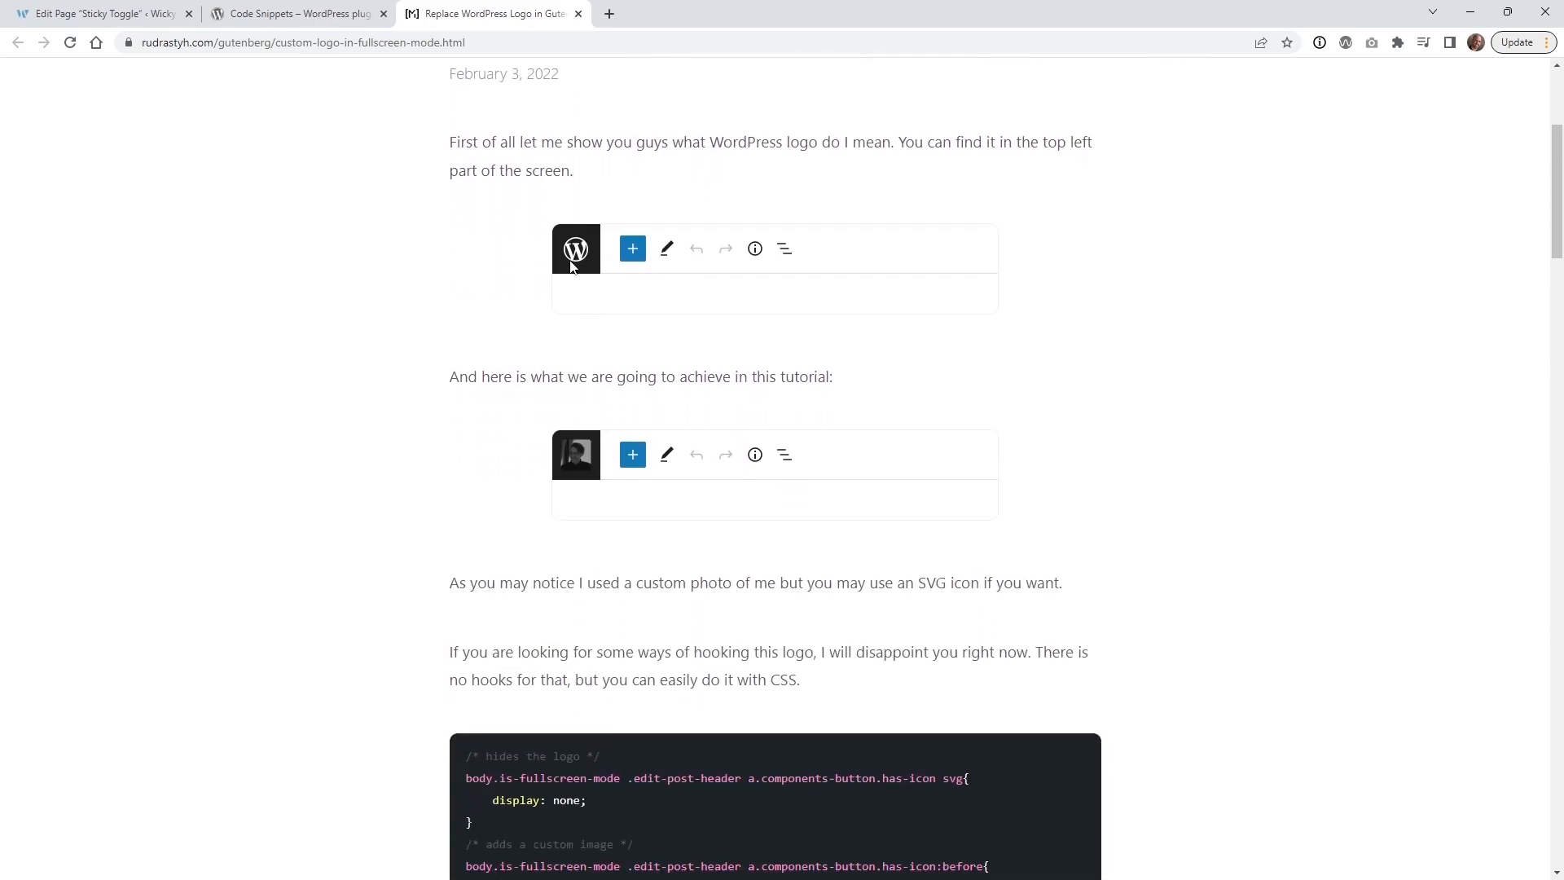
pyautogui.scroll(-3)
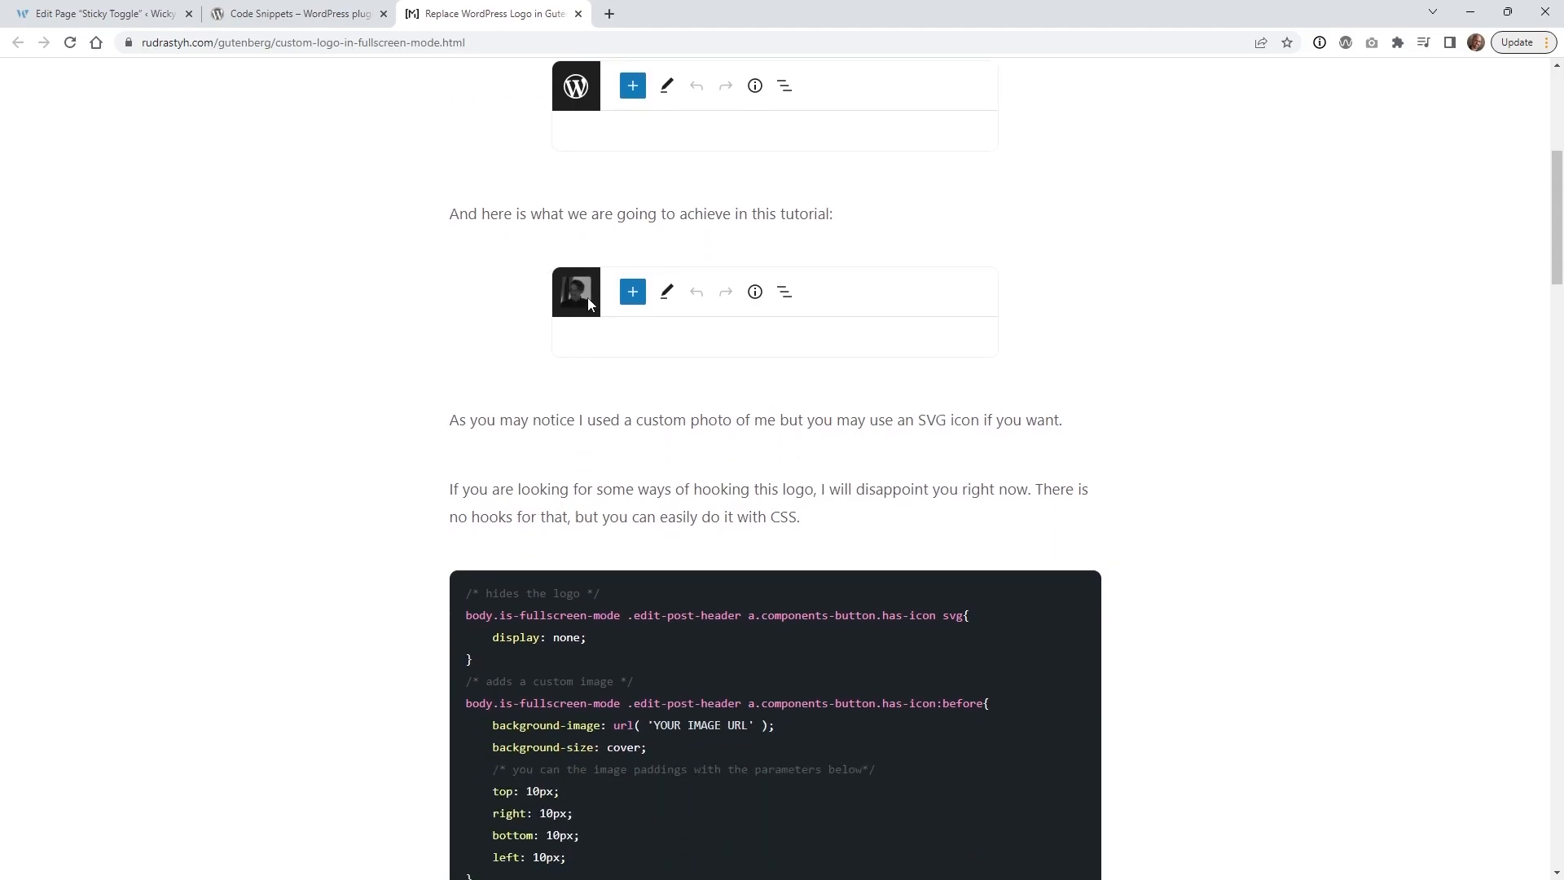
pyautogui.scroll(-3)
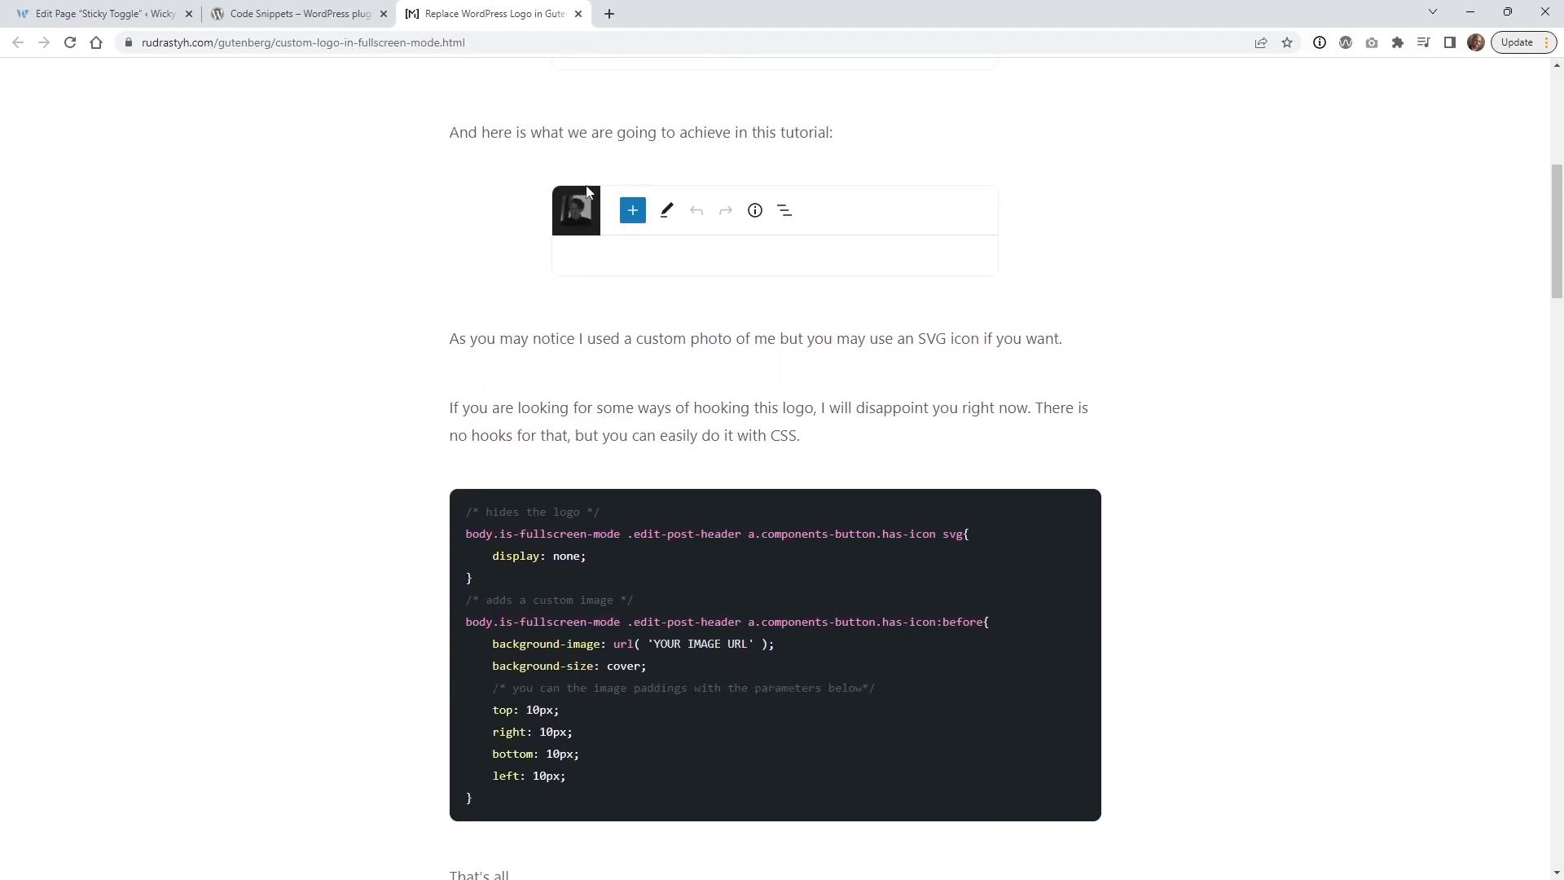
pyautogui.moveTo(560, 197)
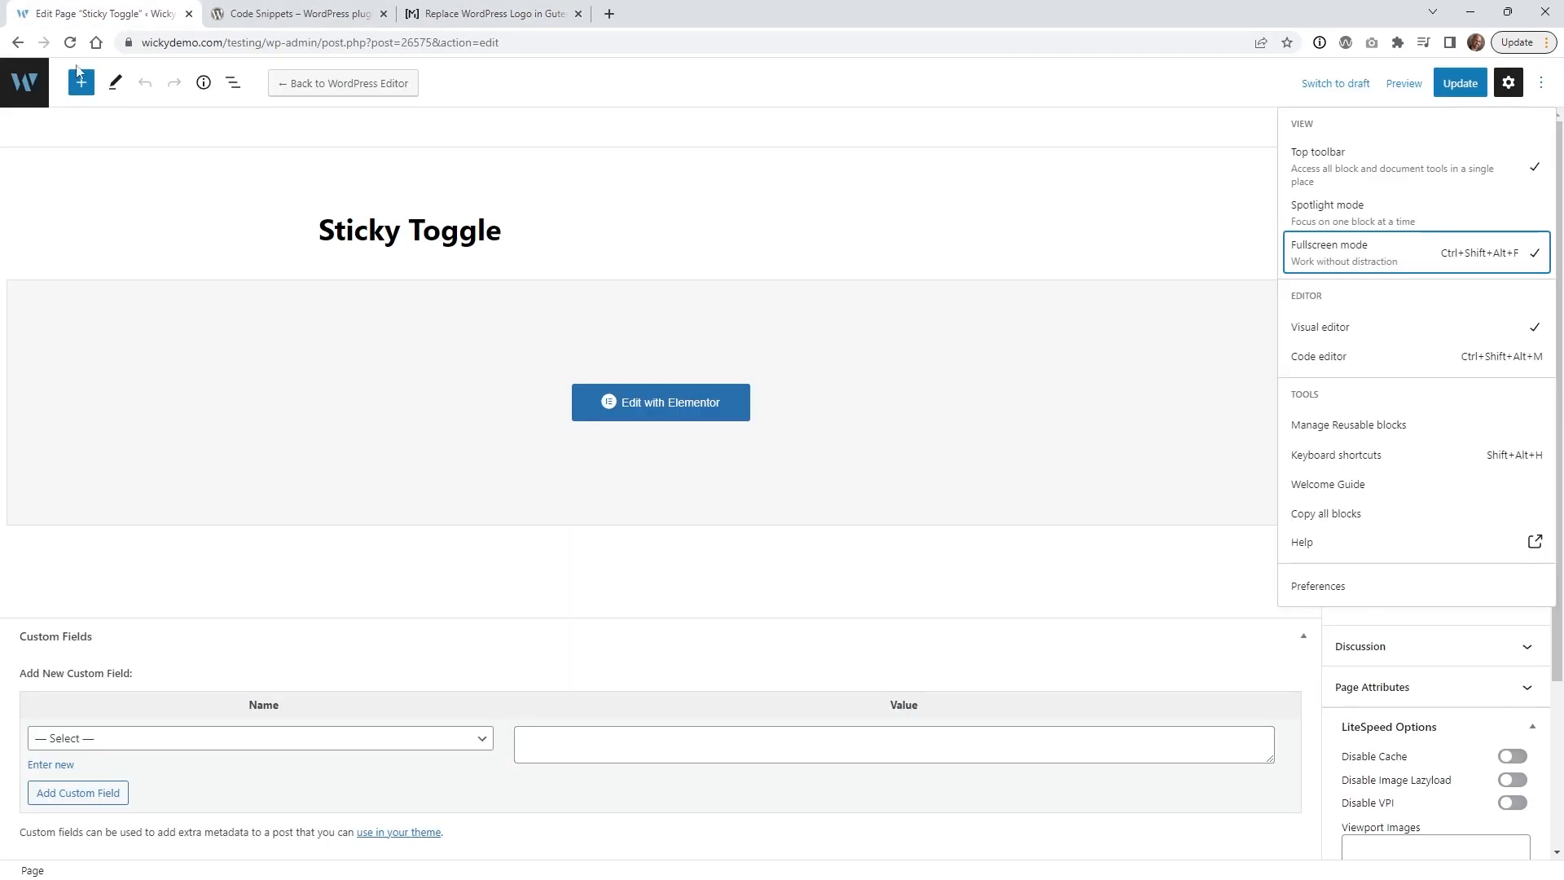
pyautogui.moveTo(28, 90)
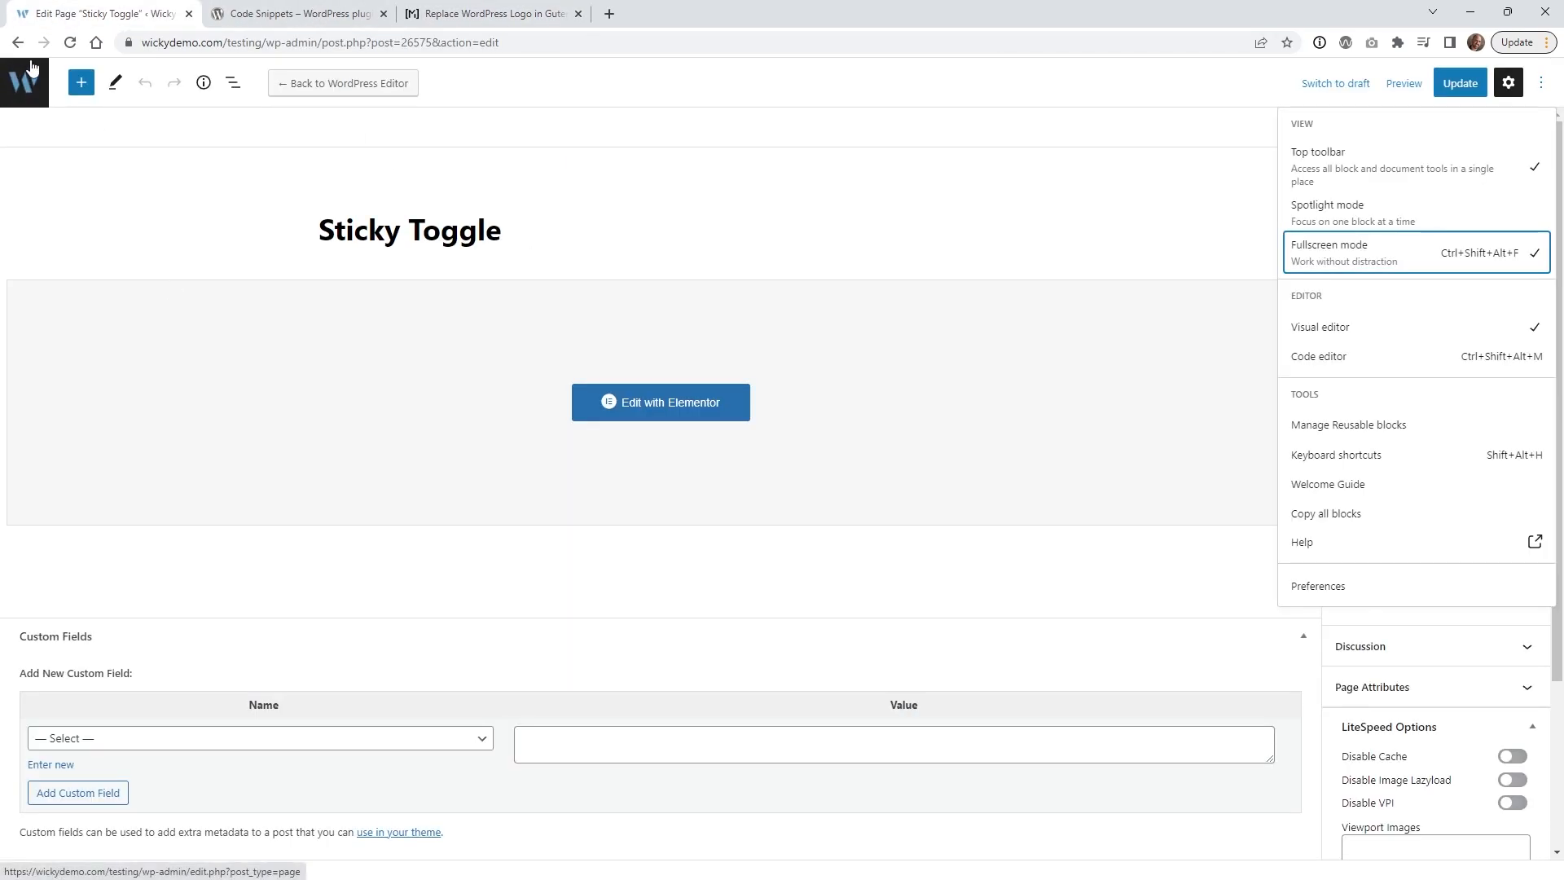
pyautogui.click(303, 13)
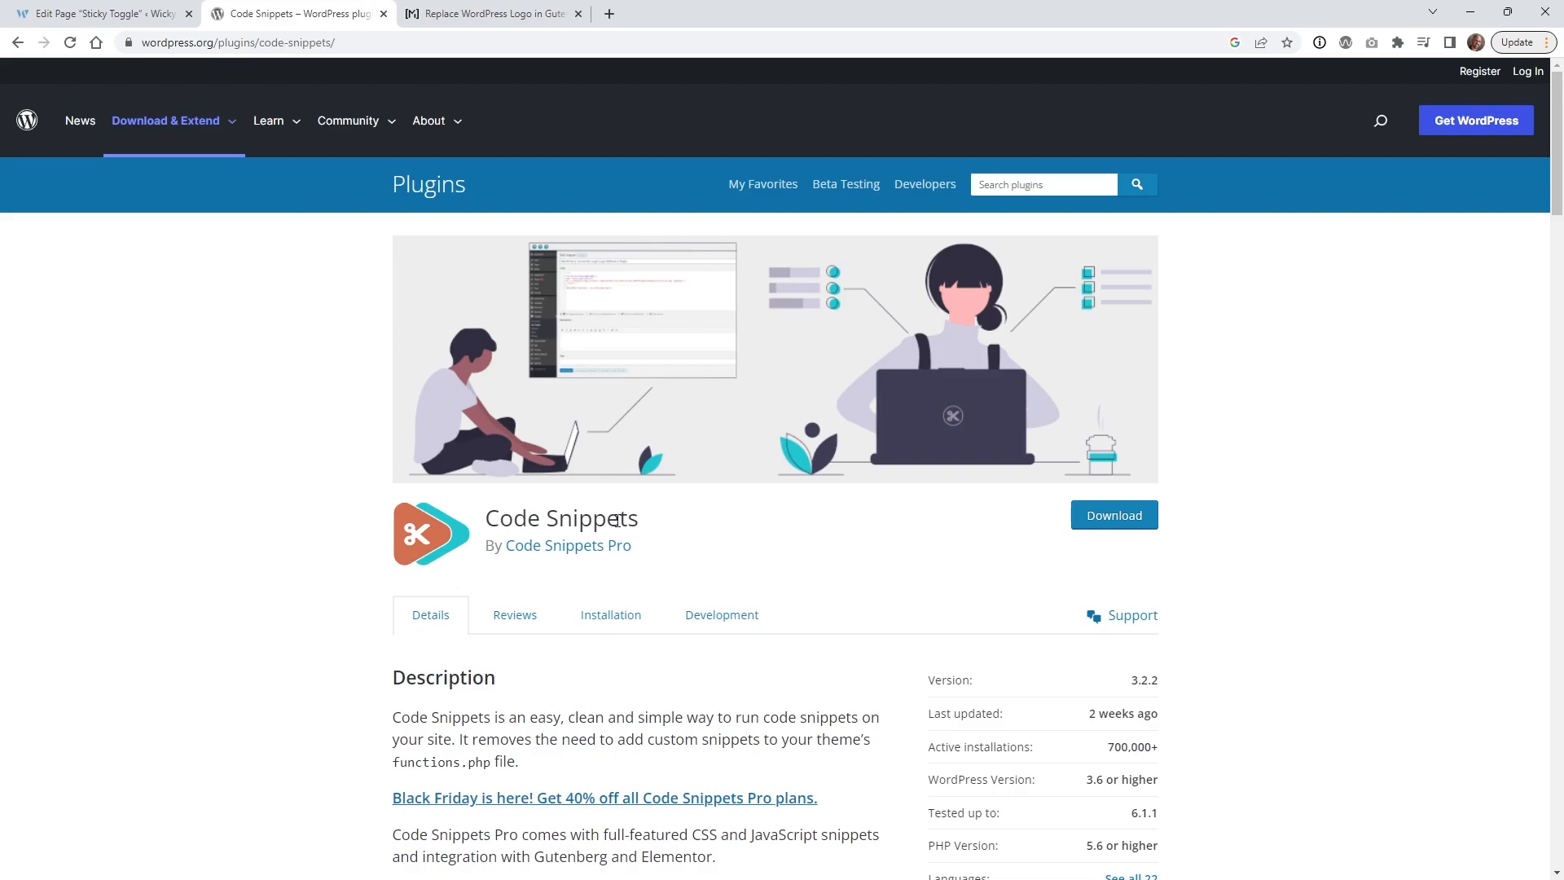
pyautogui.moveTo(619, 550)
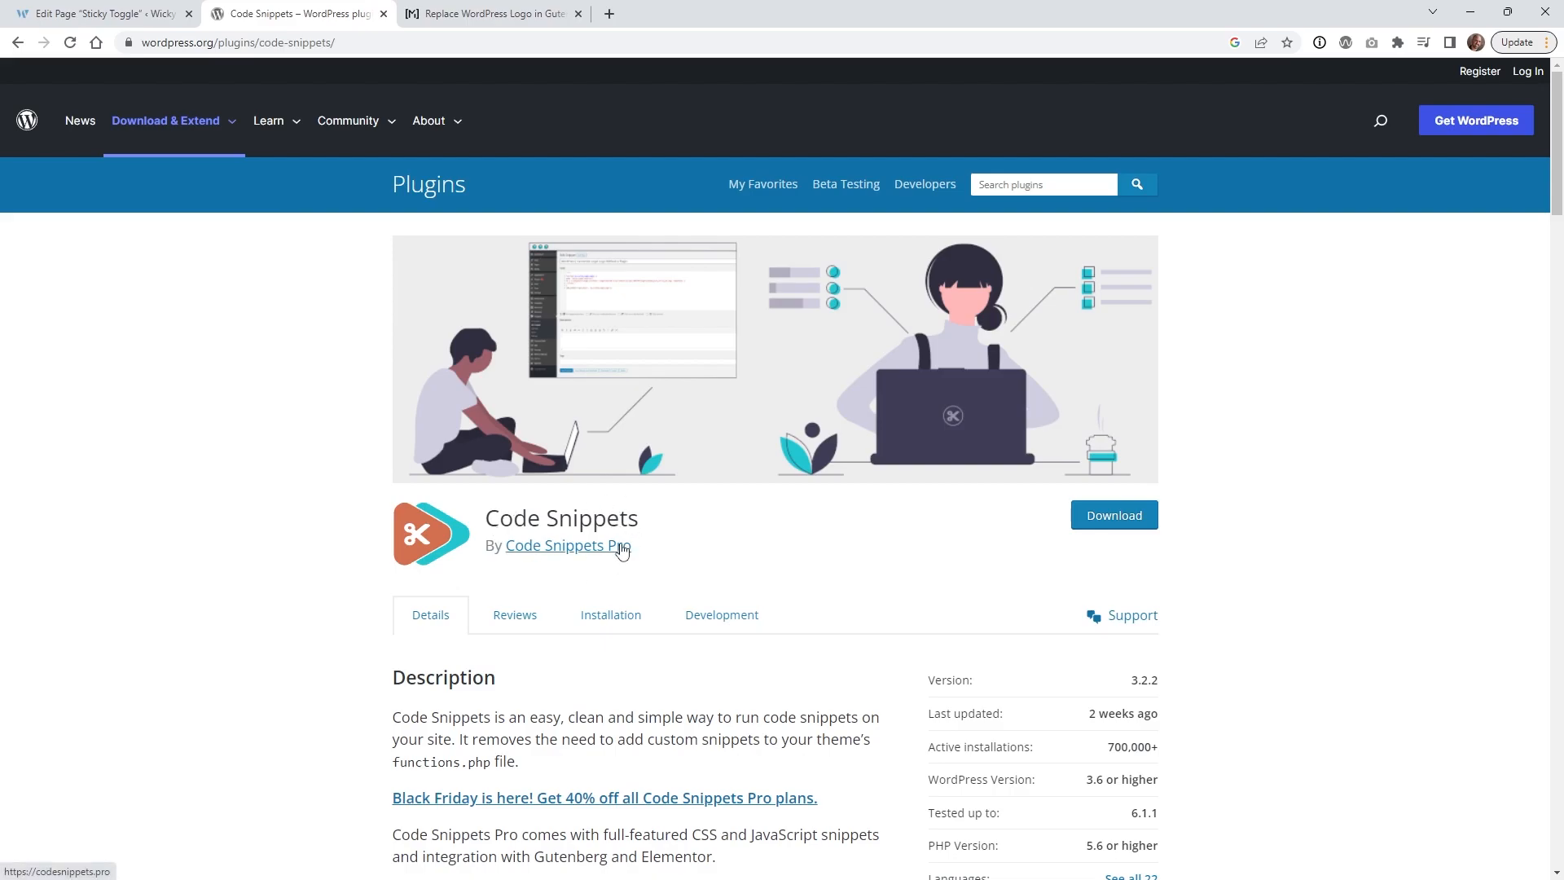
pyautogui.moveTo(629, 596)
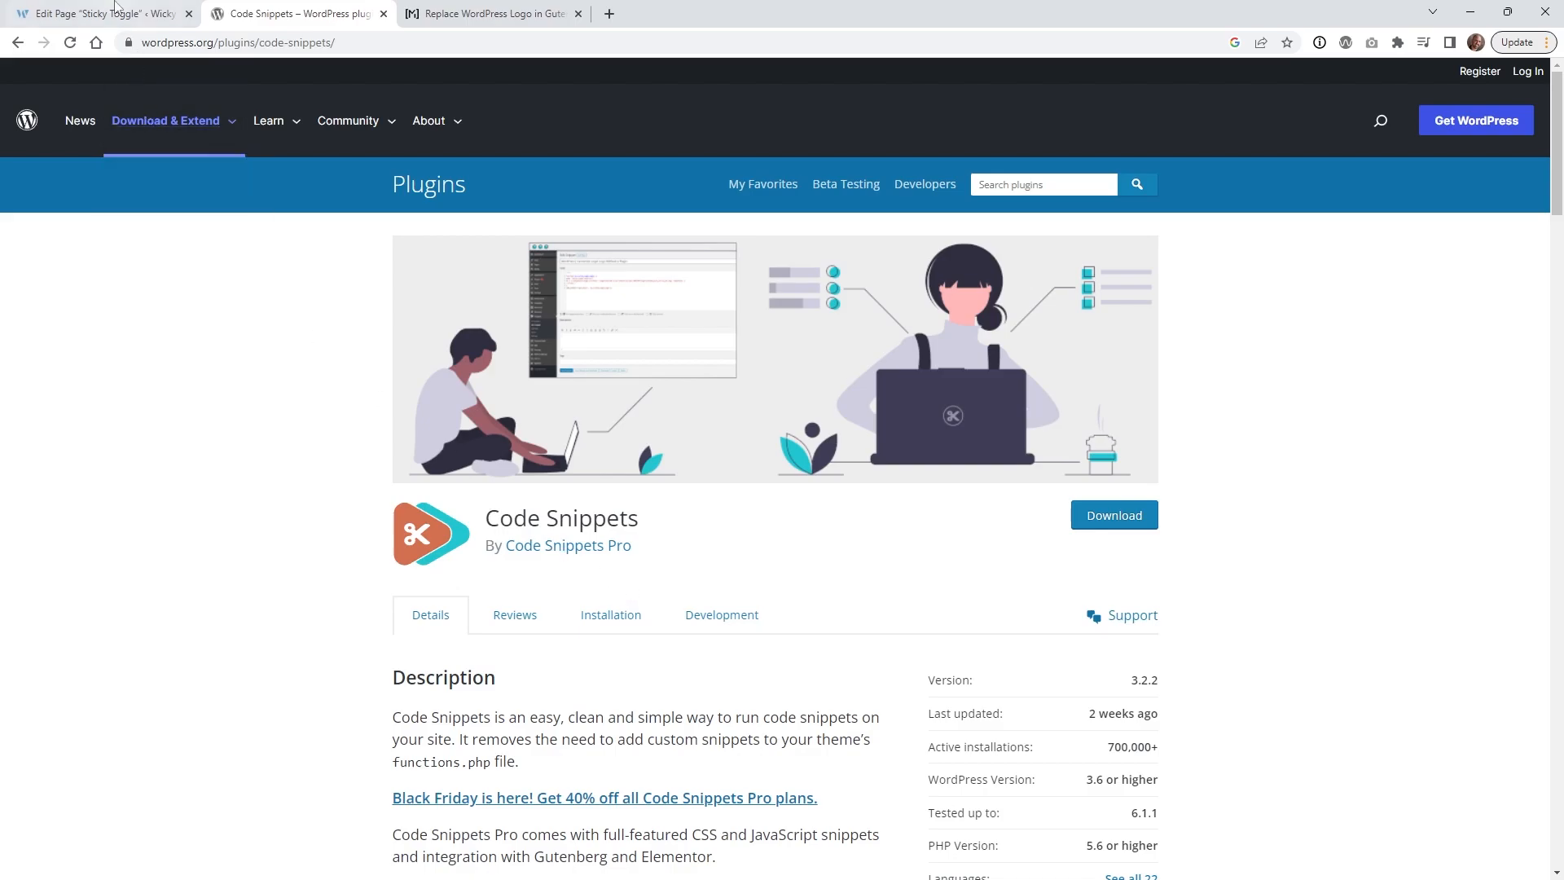
pyautogui.click(97, 14)
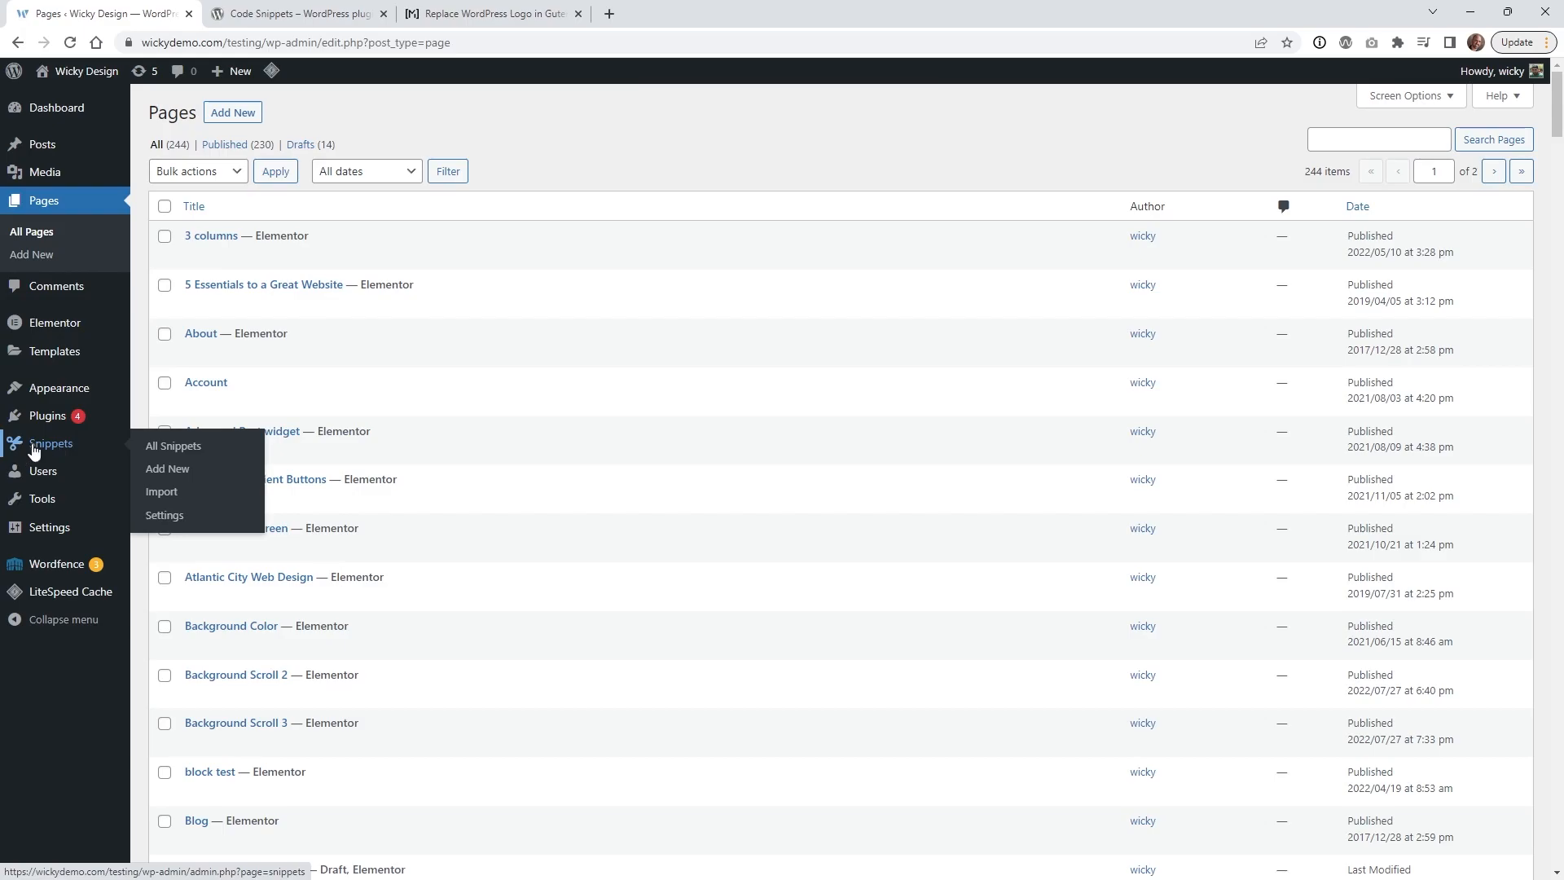
pyautogui.moveTo(58, 388)
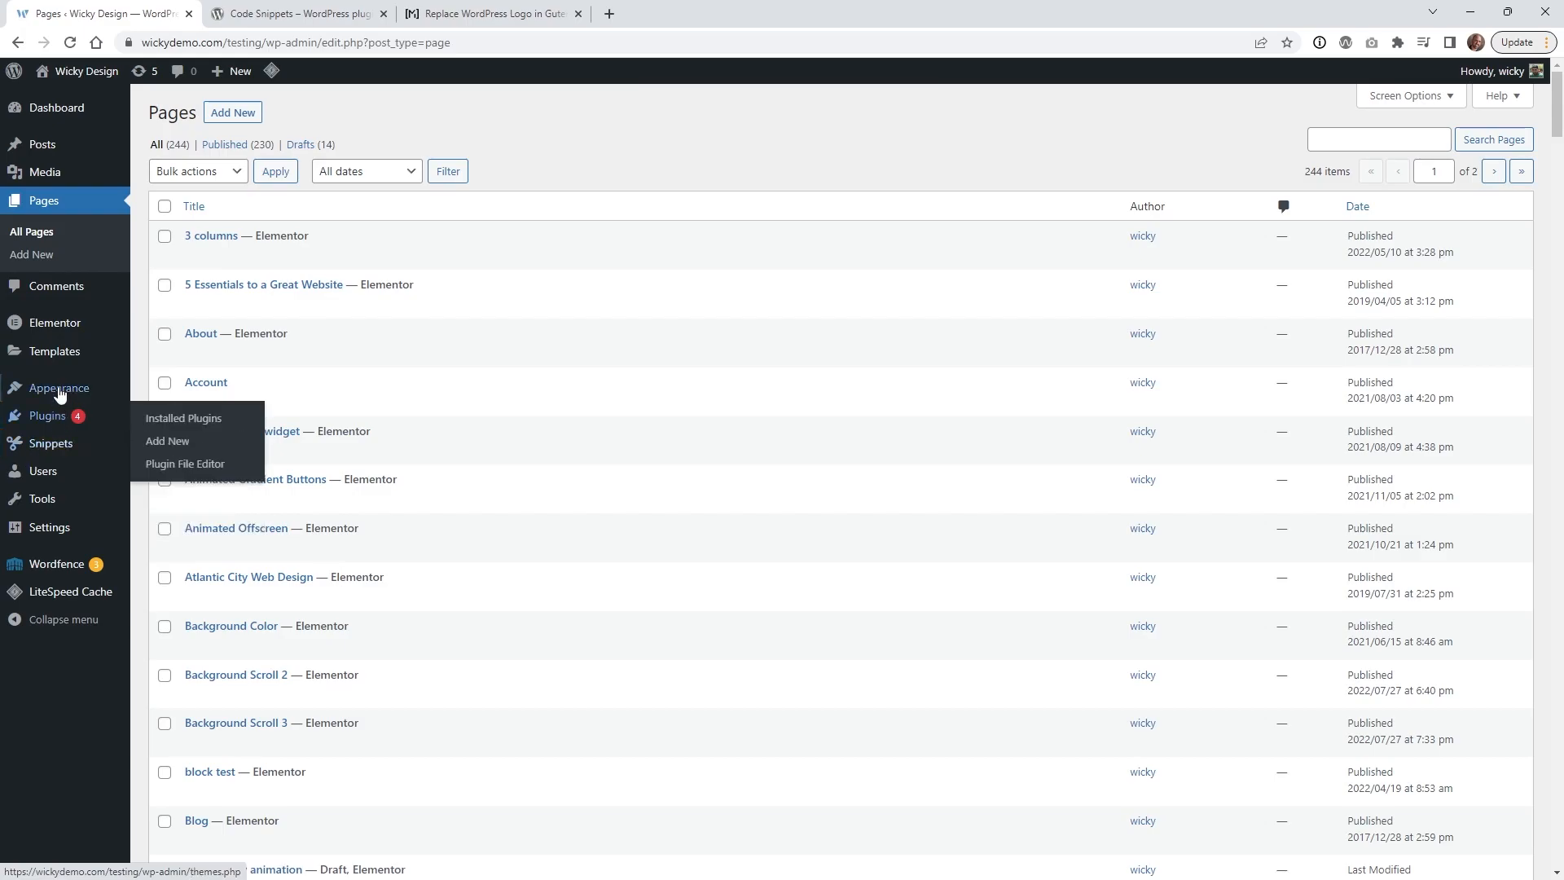
pyautogui.moveTo(62, 388)
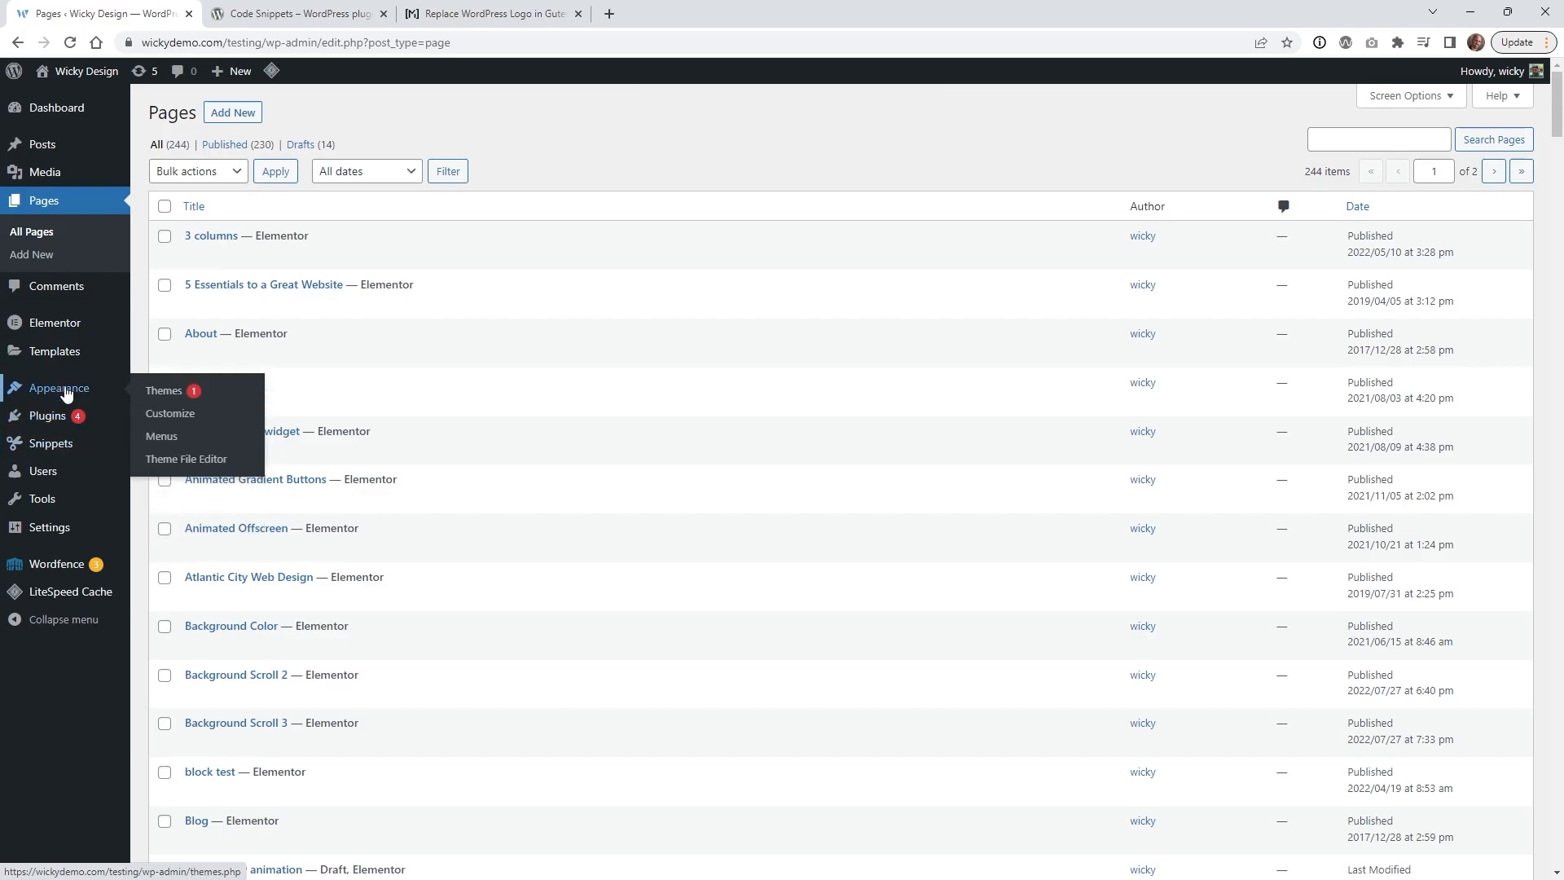
pyautogui.moveTo(199, 462)
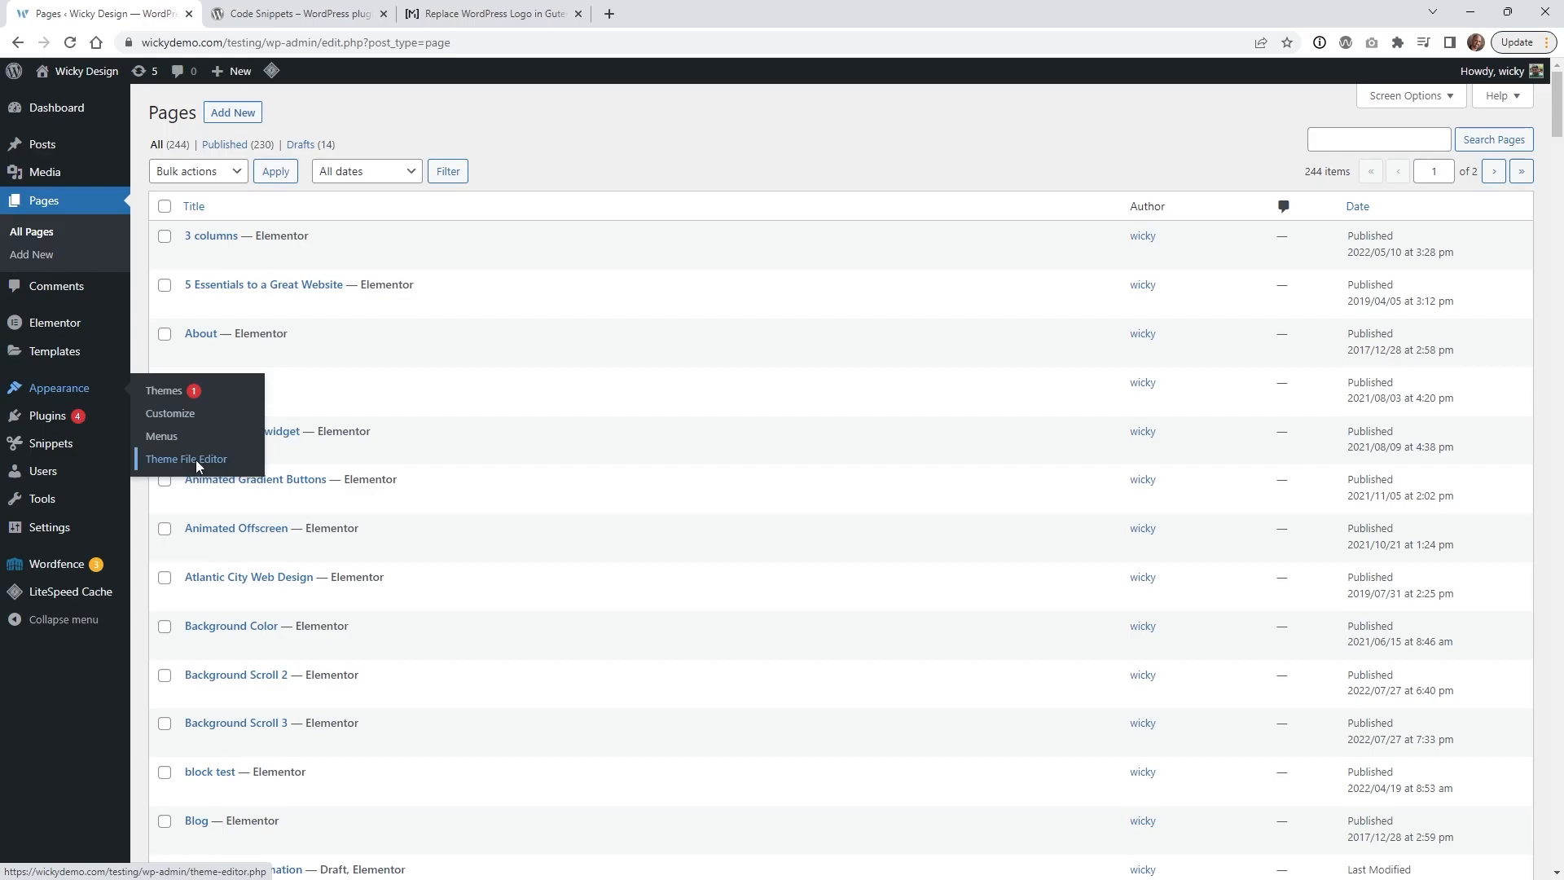
# Step: Show the All Snippets list from the admin sidebar
pyautogui.click(186, 459)
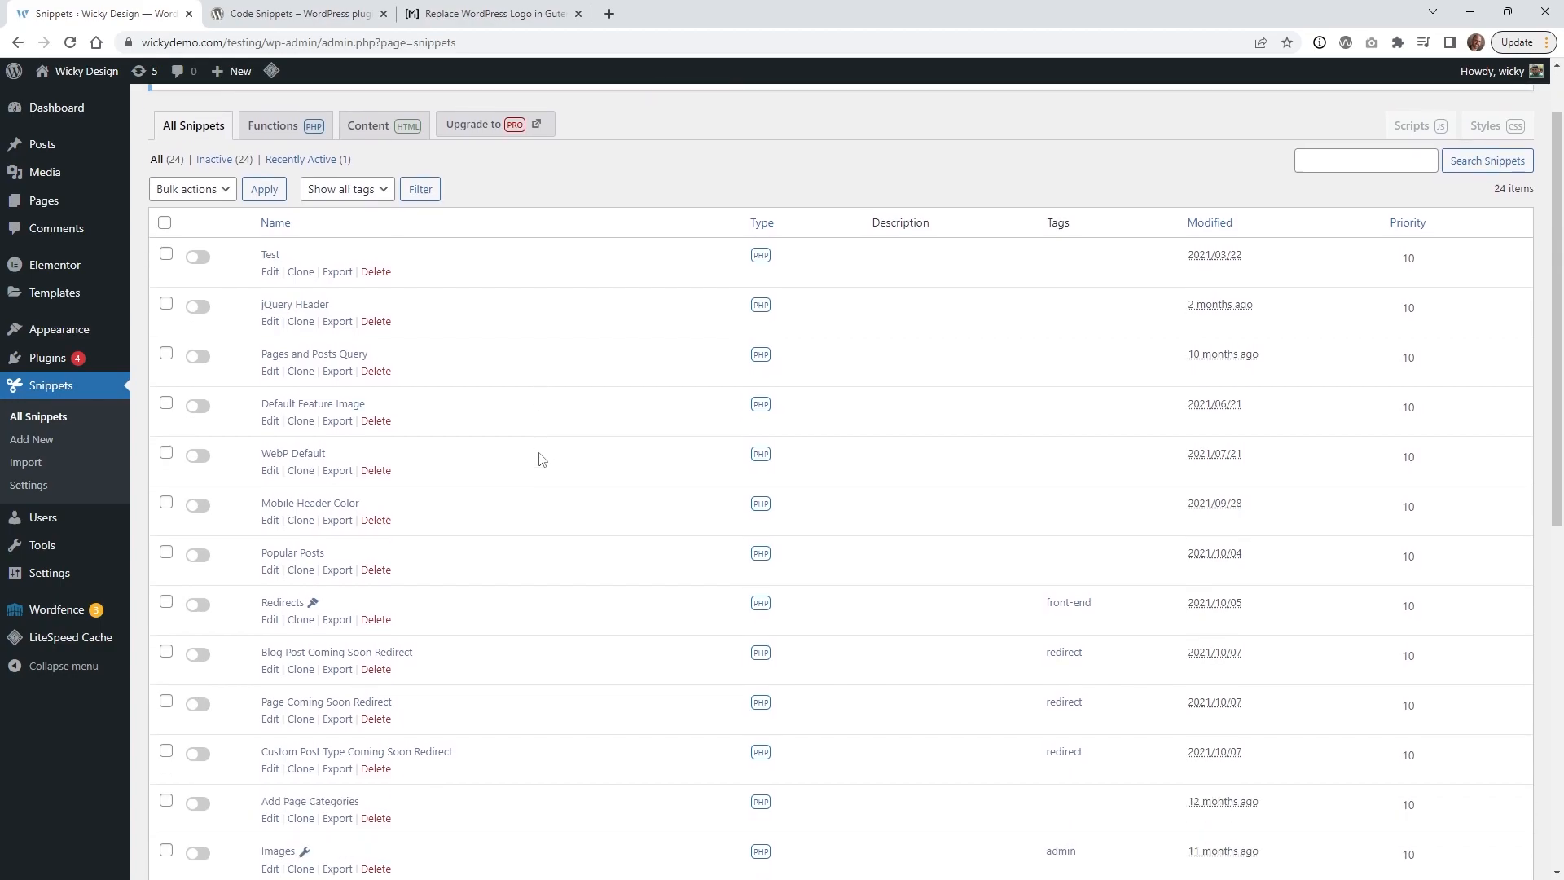
# Step: Open the Site Icon Snippet from the bottom of the snippets list for editing
pyautogui.scroll(-3)
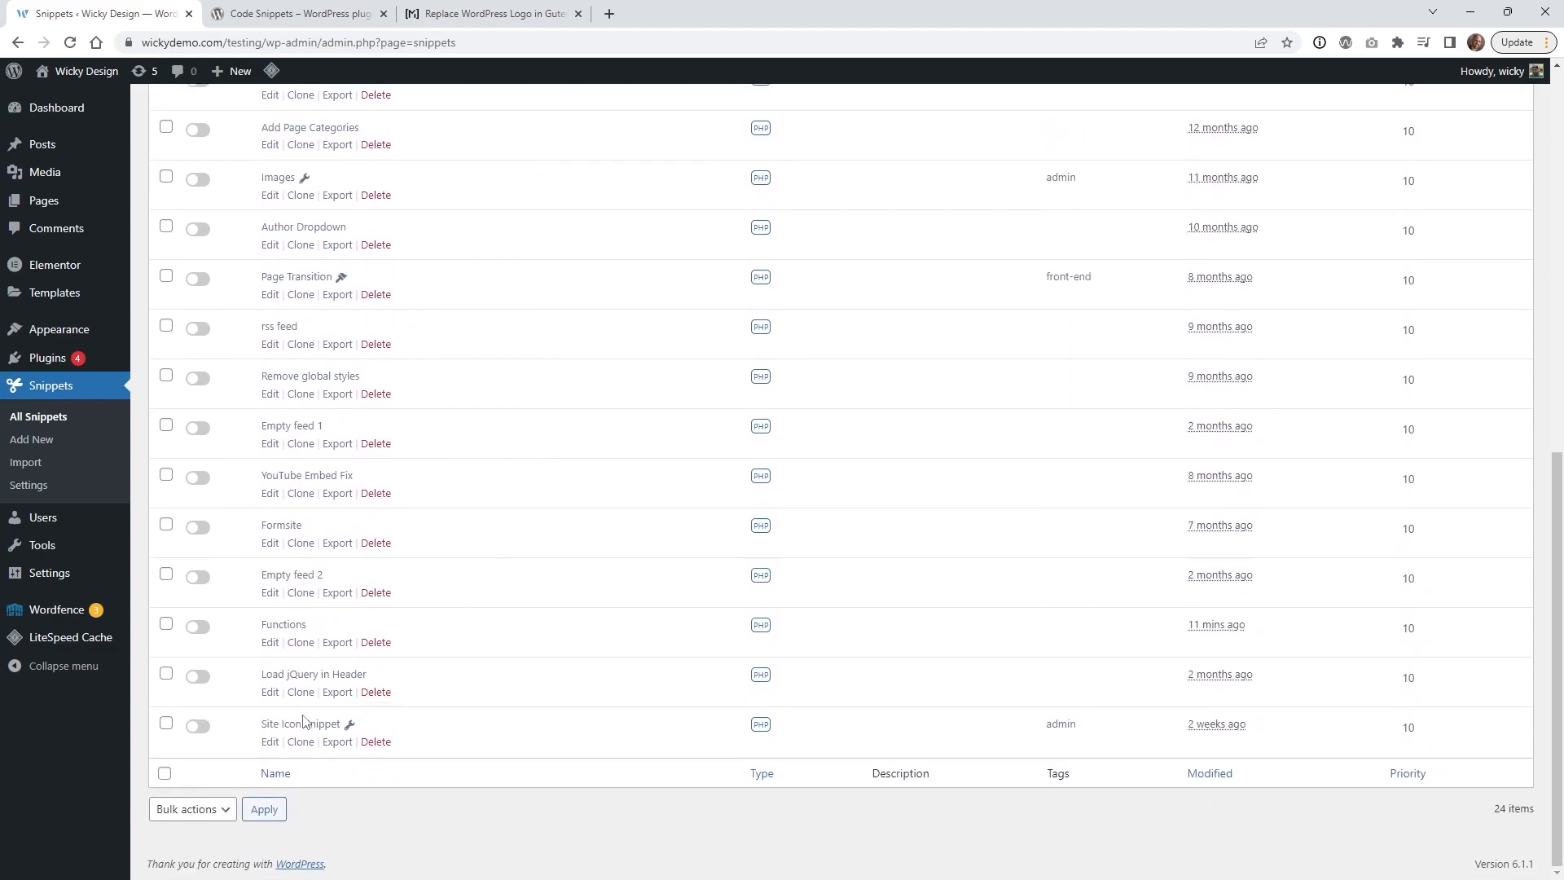
pyautogui.click(287, 723)
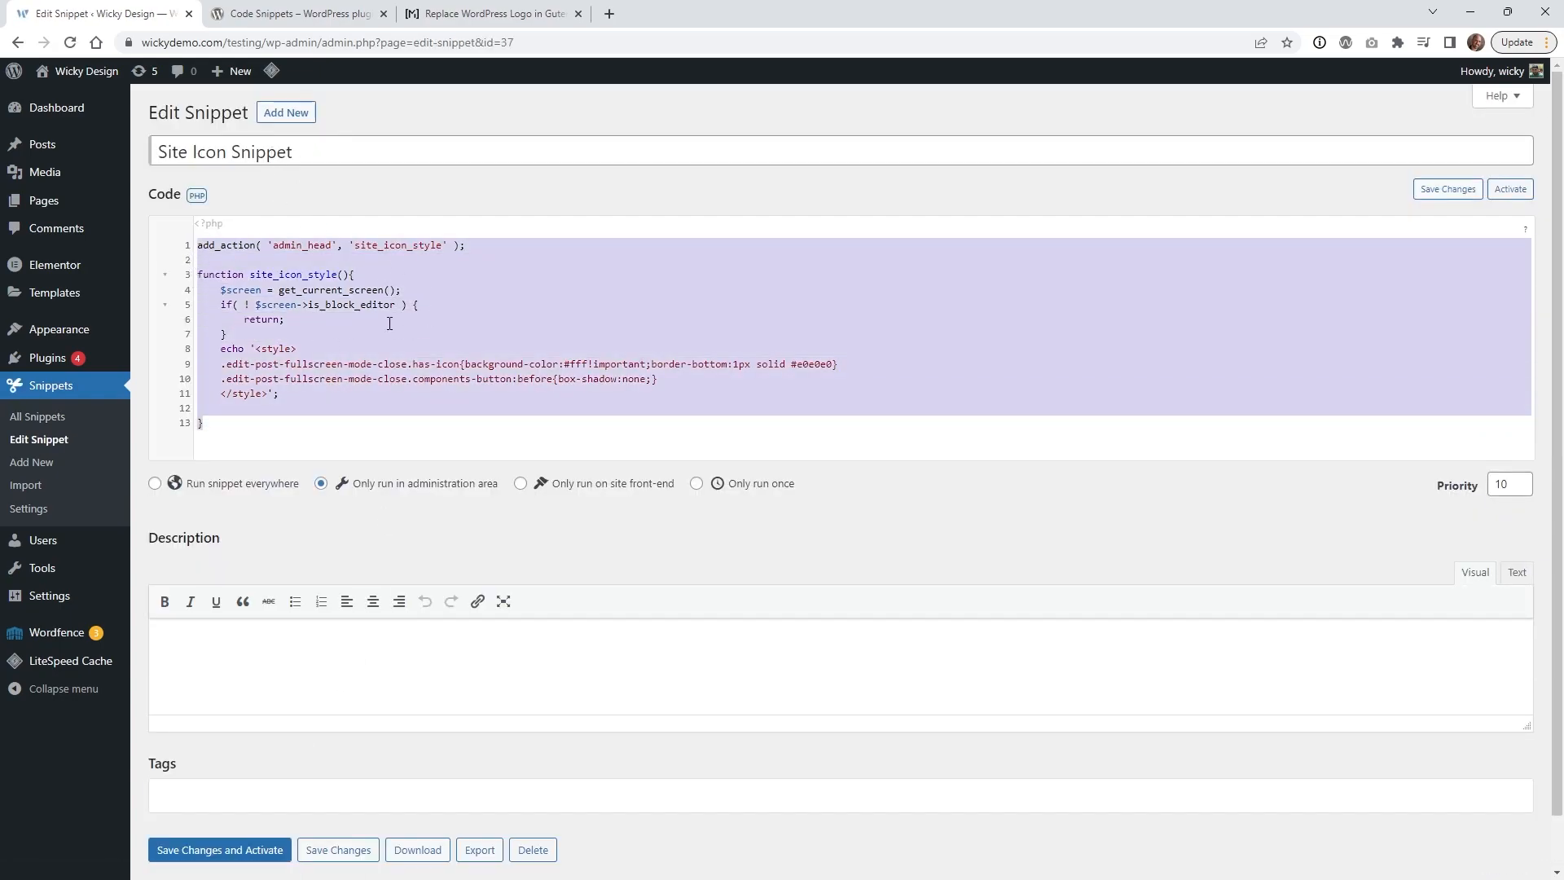
pyautogui.moveTo(383, 492)
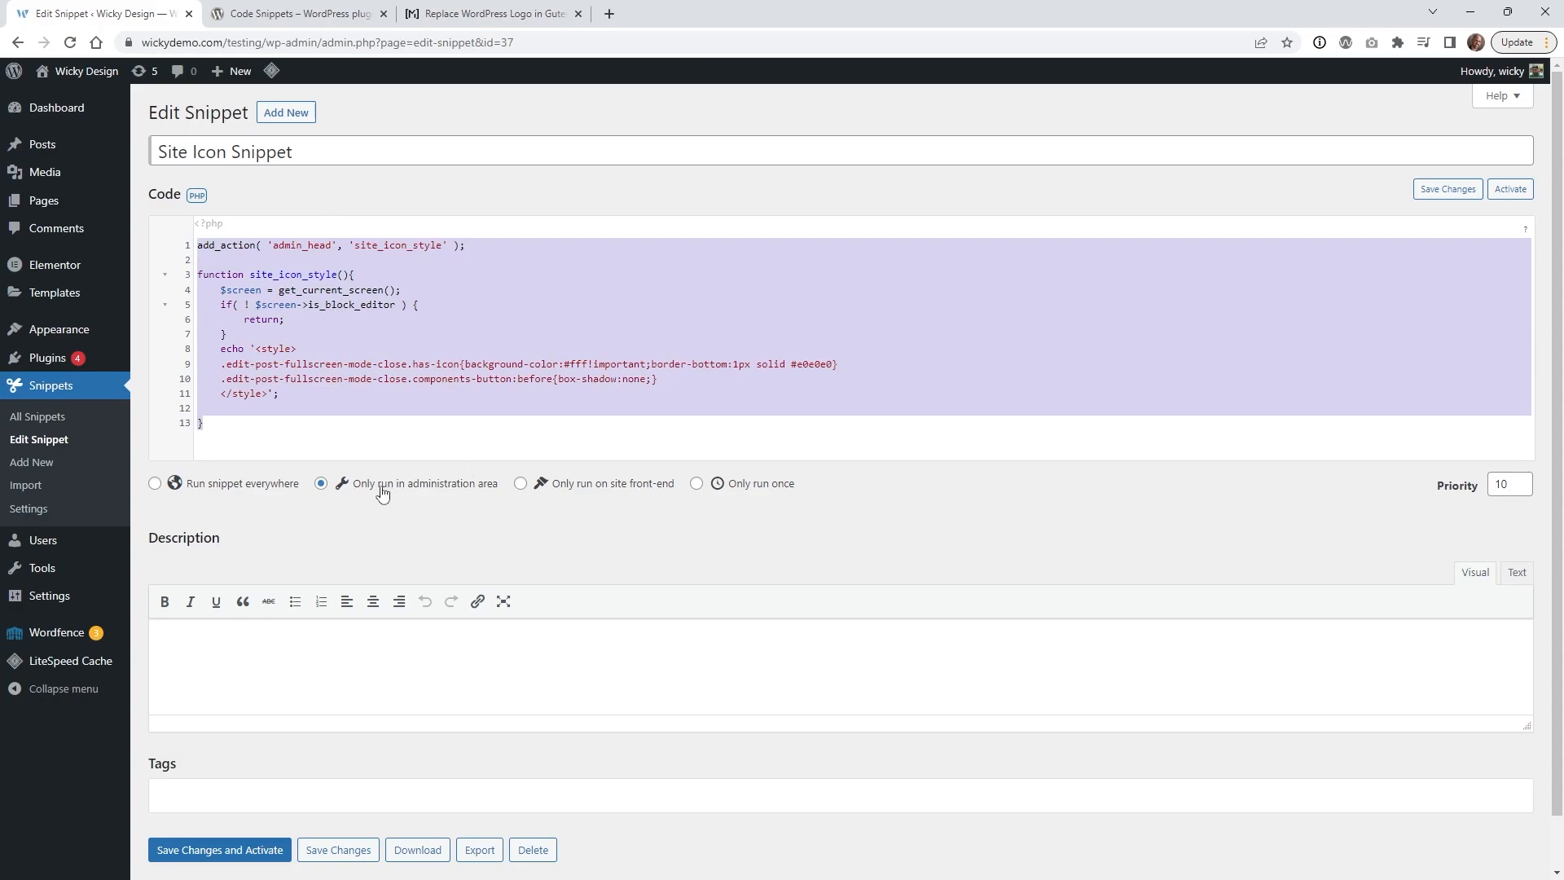
pyautogui.moveTo(426, 492)
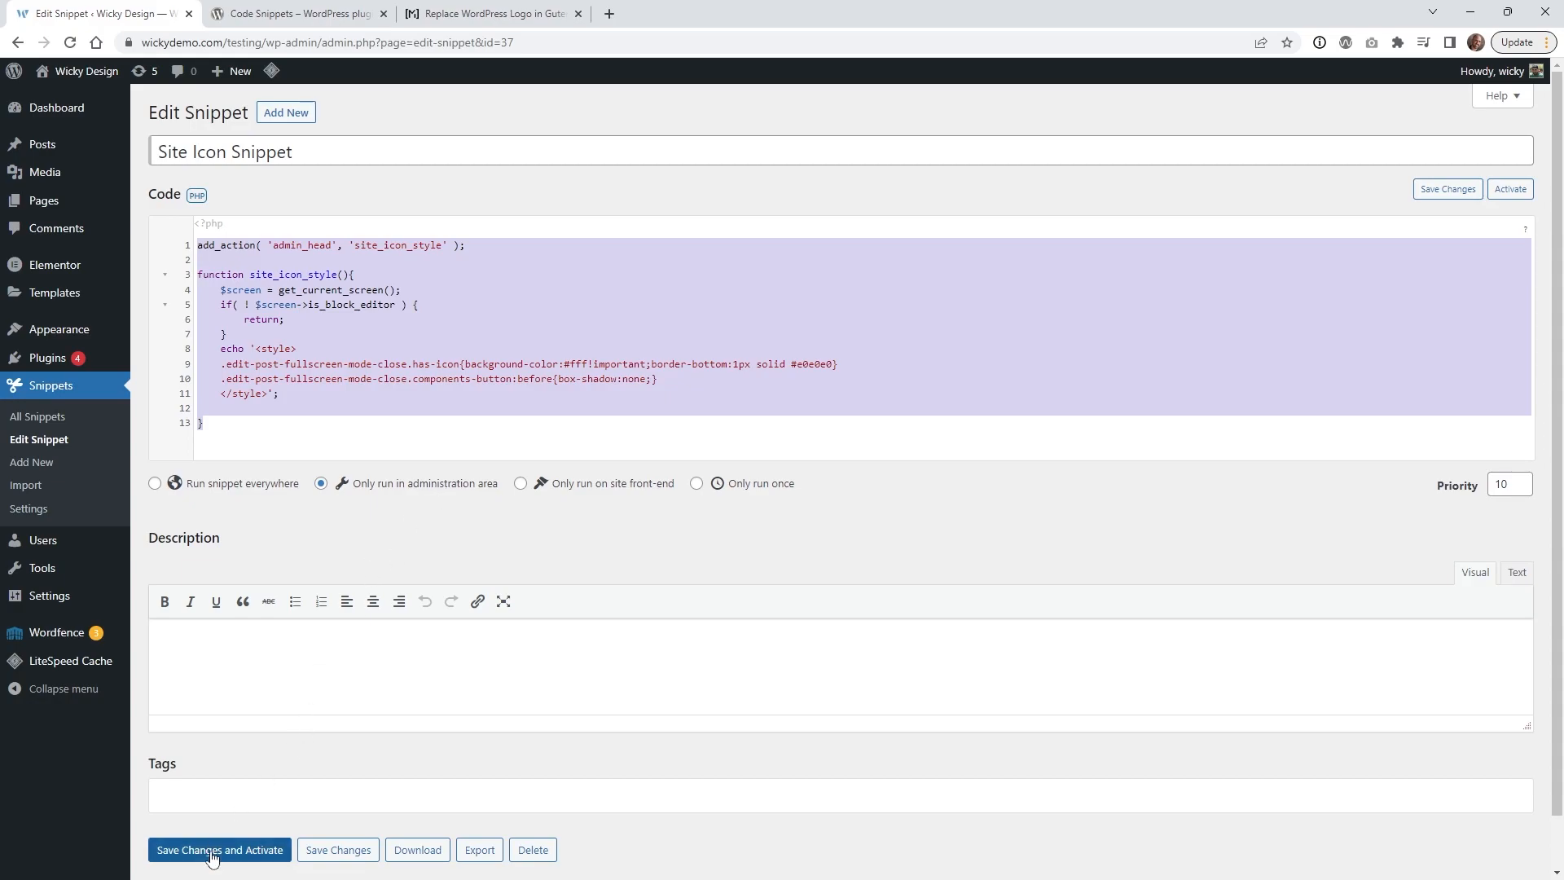
# Step: Save and activate the Site Icon Snippet, running only in the administration area
pyautogui.click(218, 850)
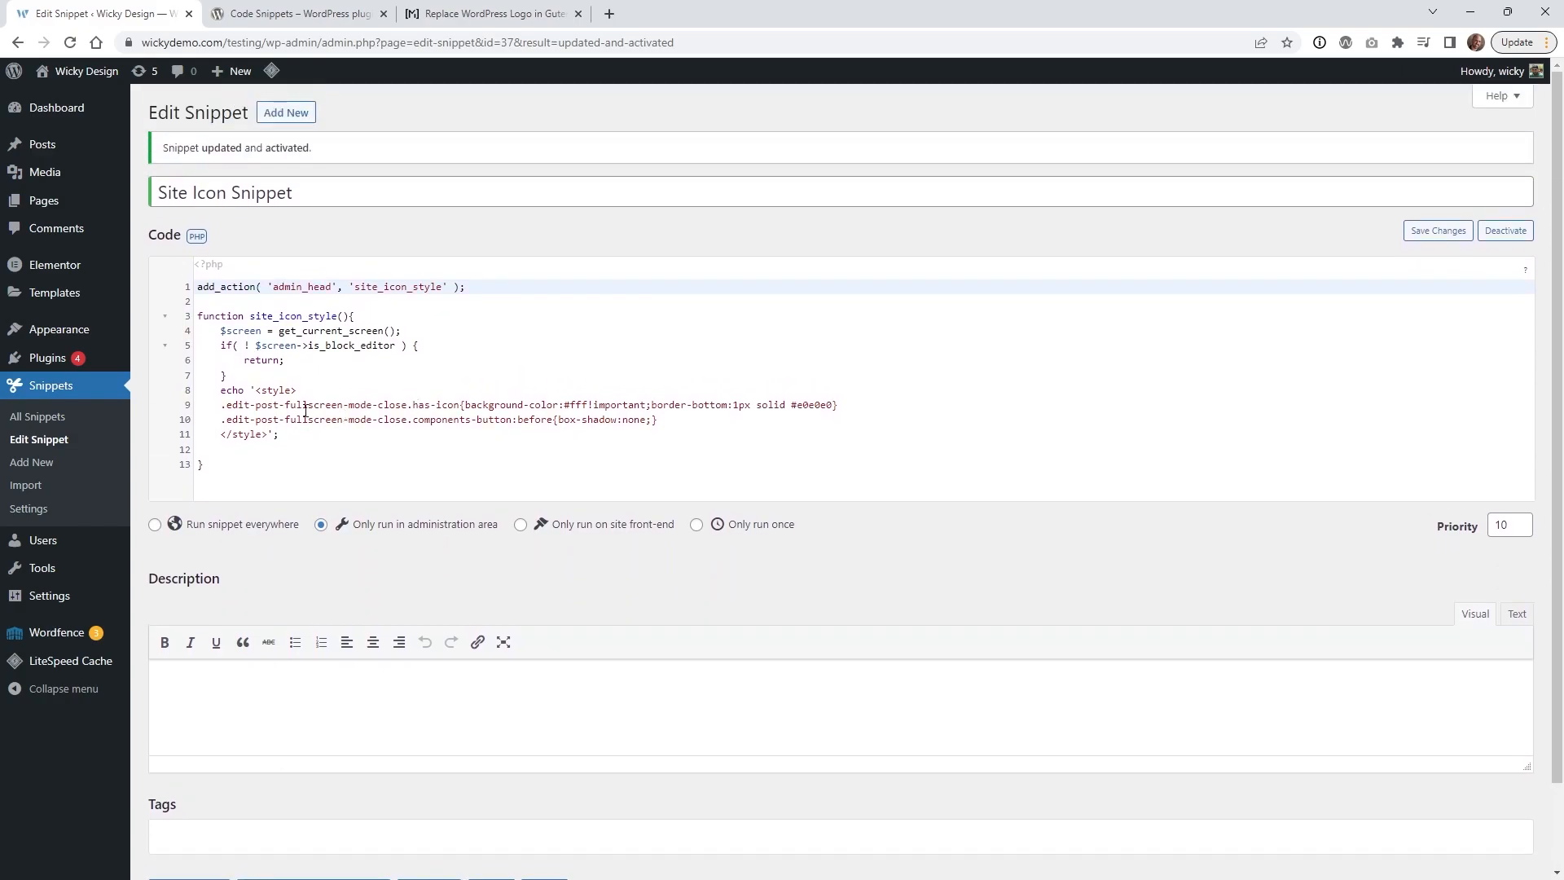
pyautogui.moveTo(324, 286)
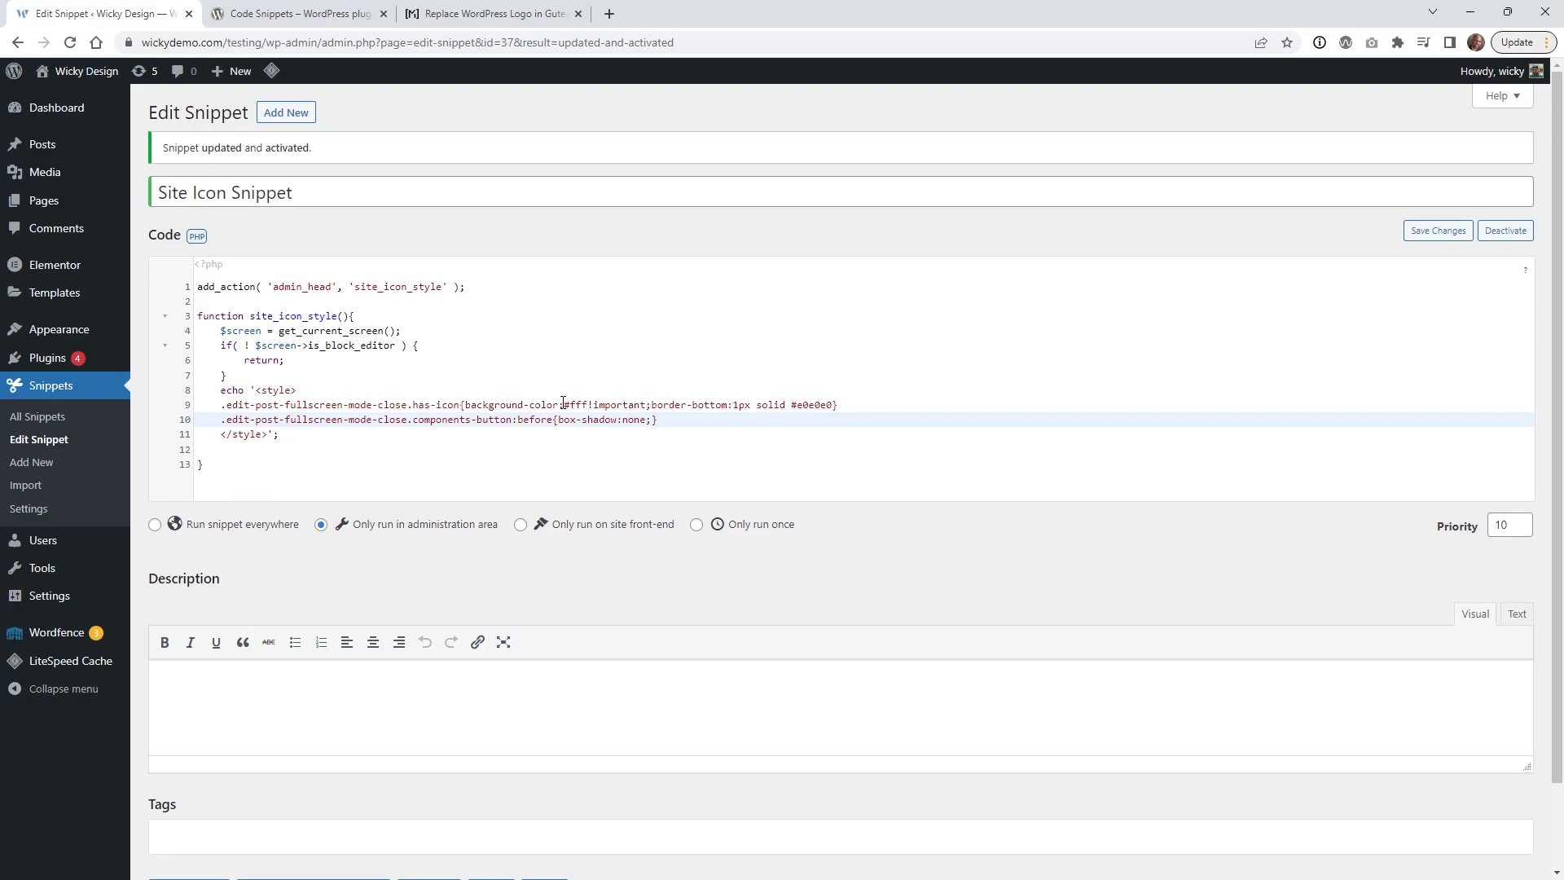
pyautogui.doubleClick(575, 403)
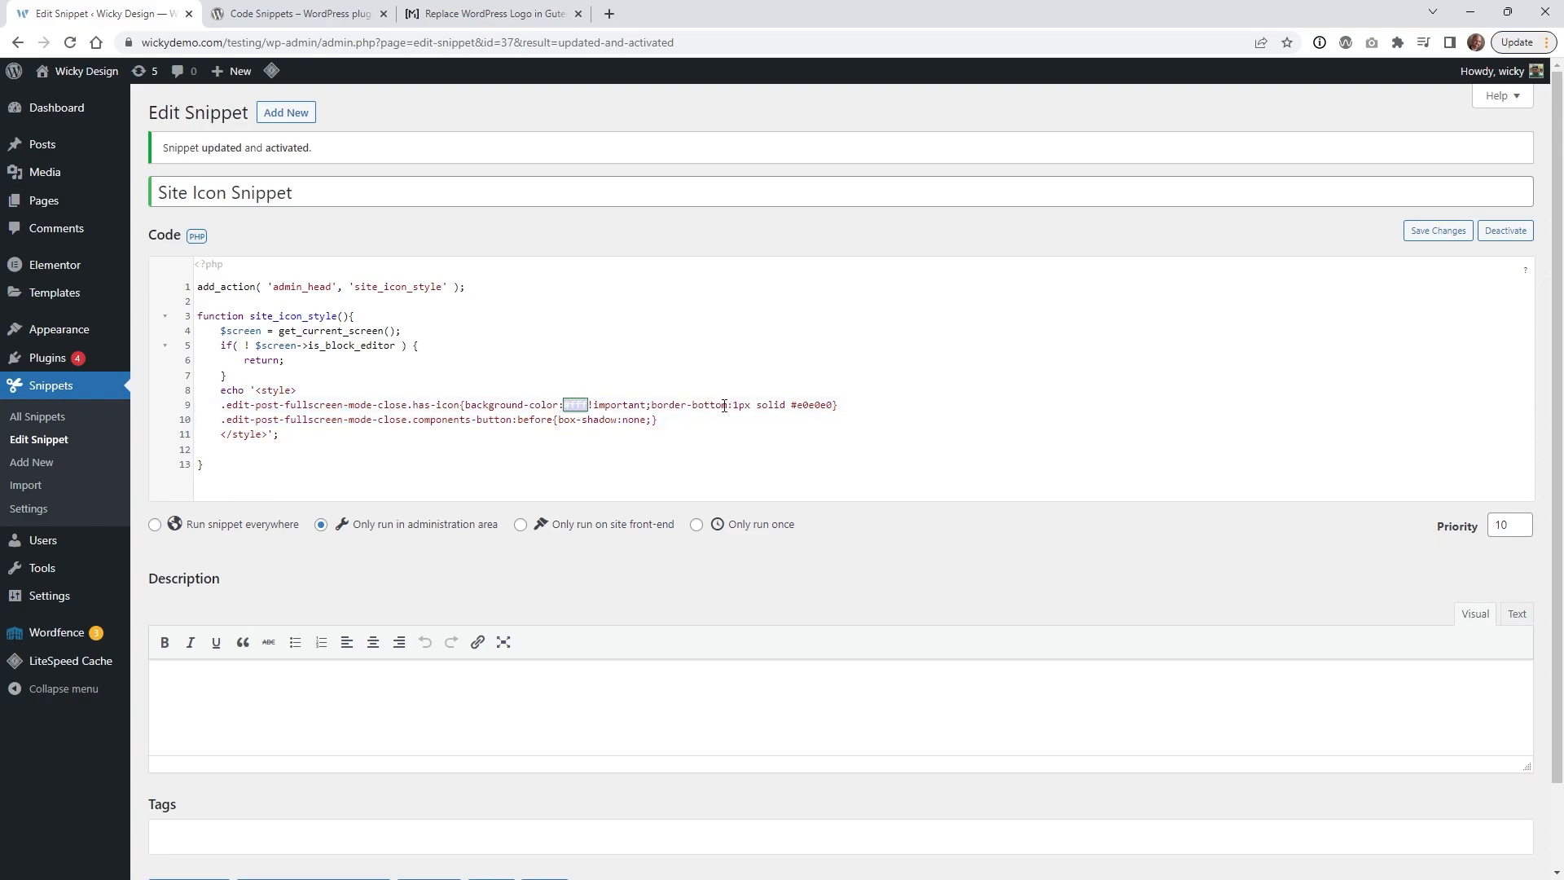
pyautogui.write('#fff')
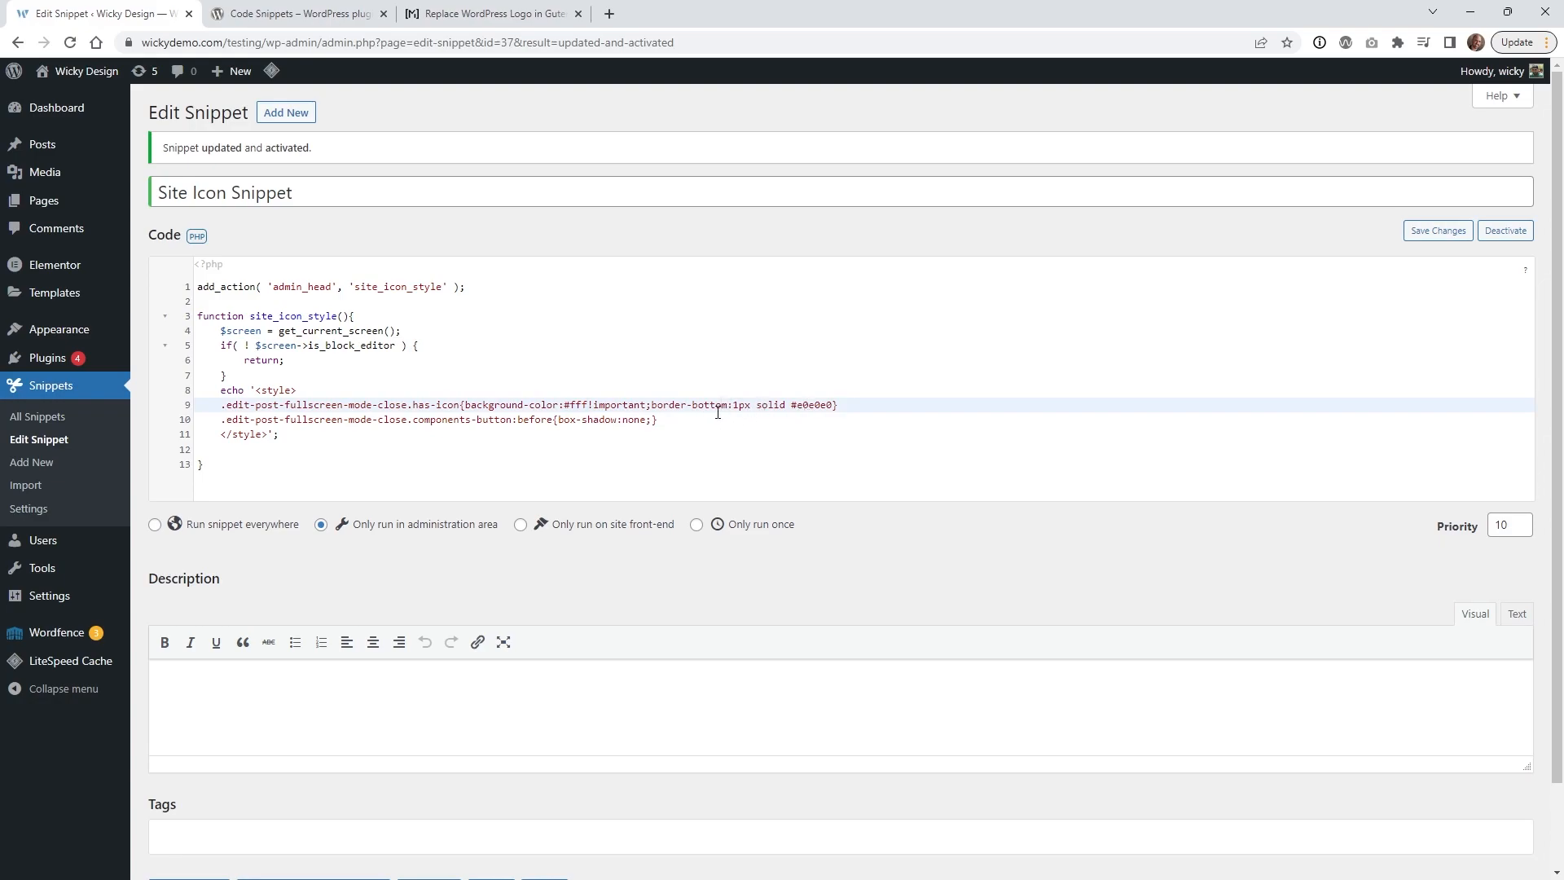
pyautogui.moveTo(645, 427)
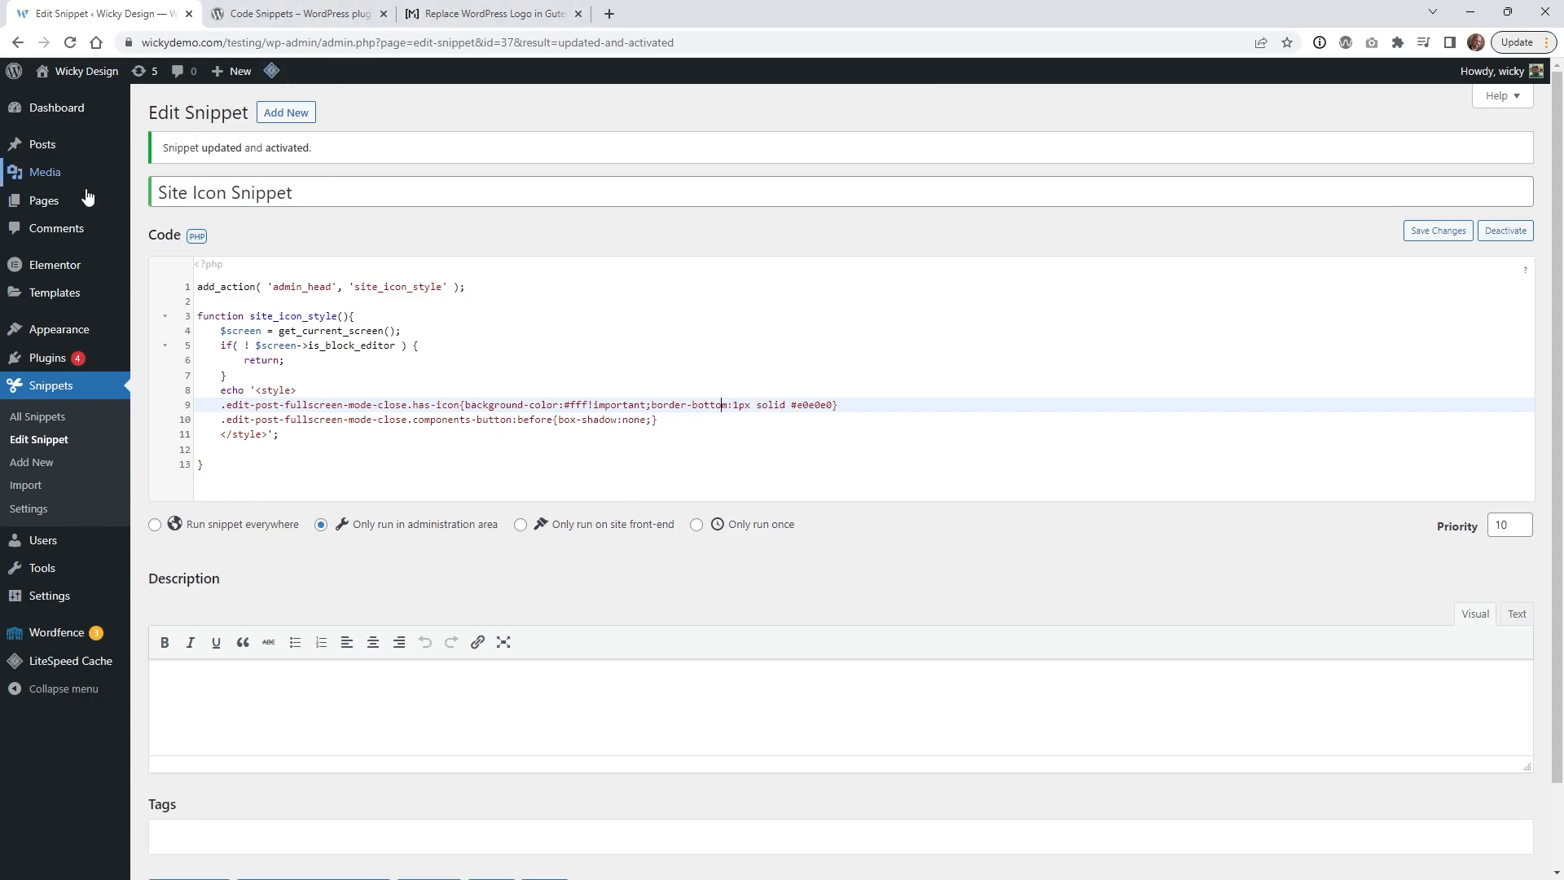
# Step: Edit the About page in the block editor to see the fullscreen logo on a white background
pyautogui.click(44, 200)
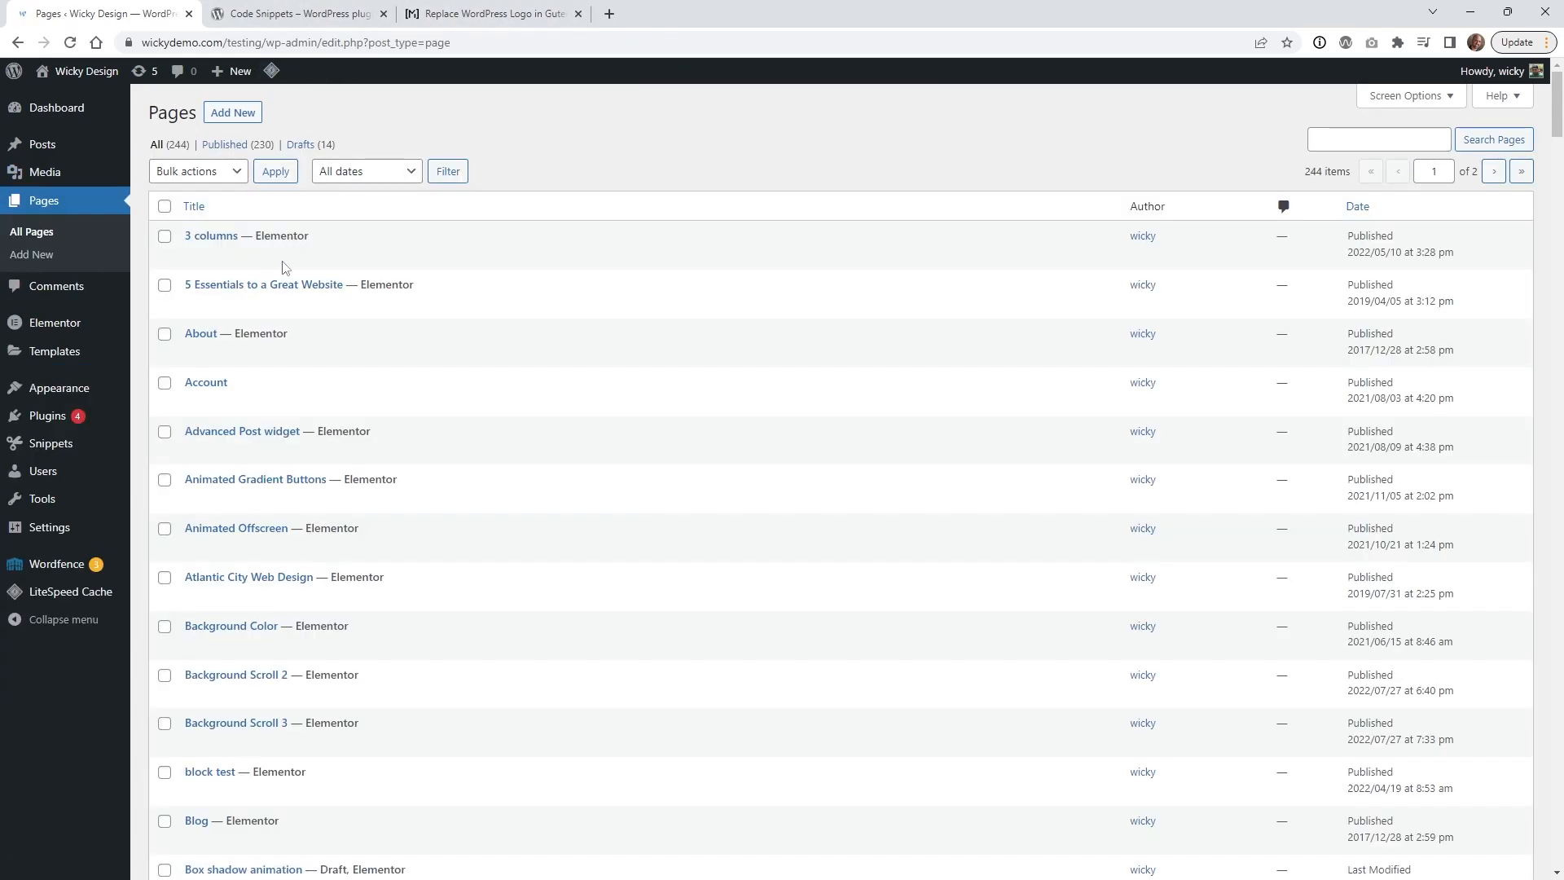
pyautogui.click(201, 332)
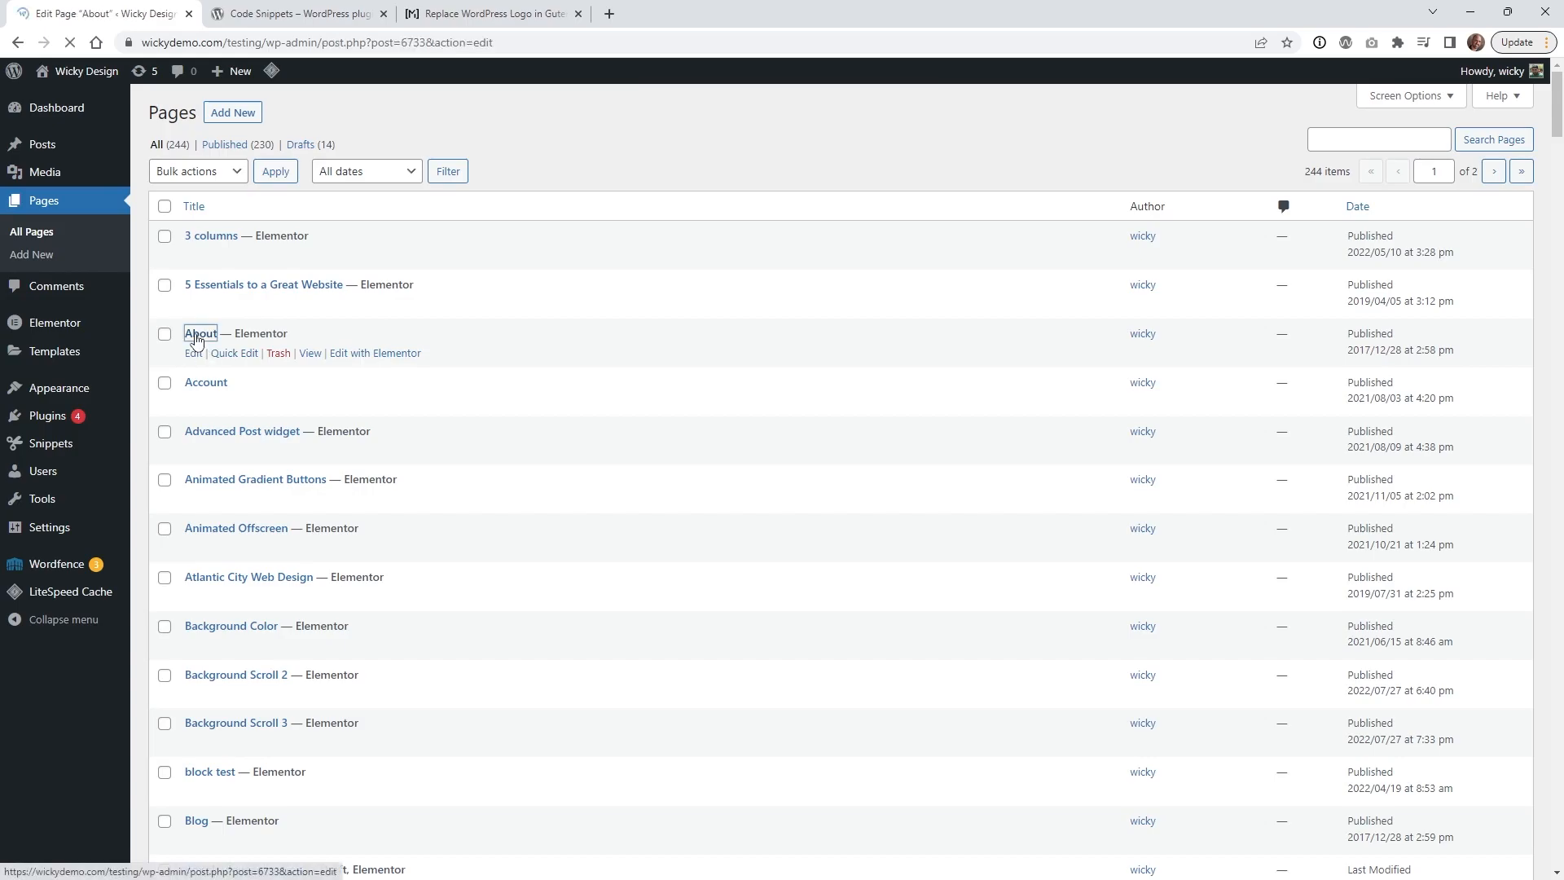
pyautogui.click(200, 332)
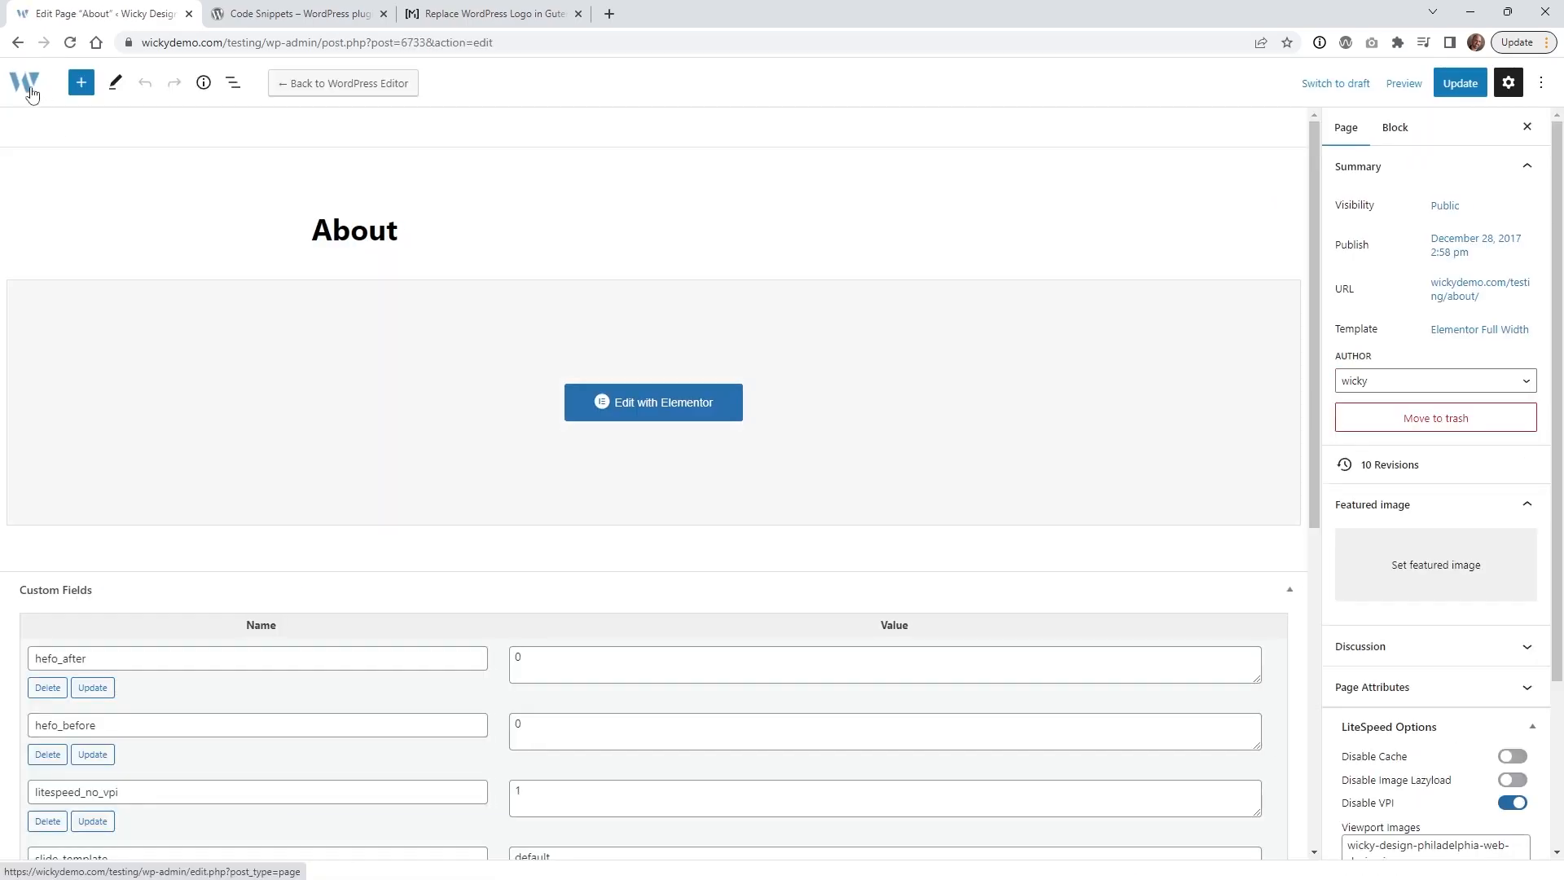
pyautogui.moveTo(23, 87)
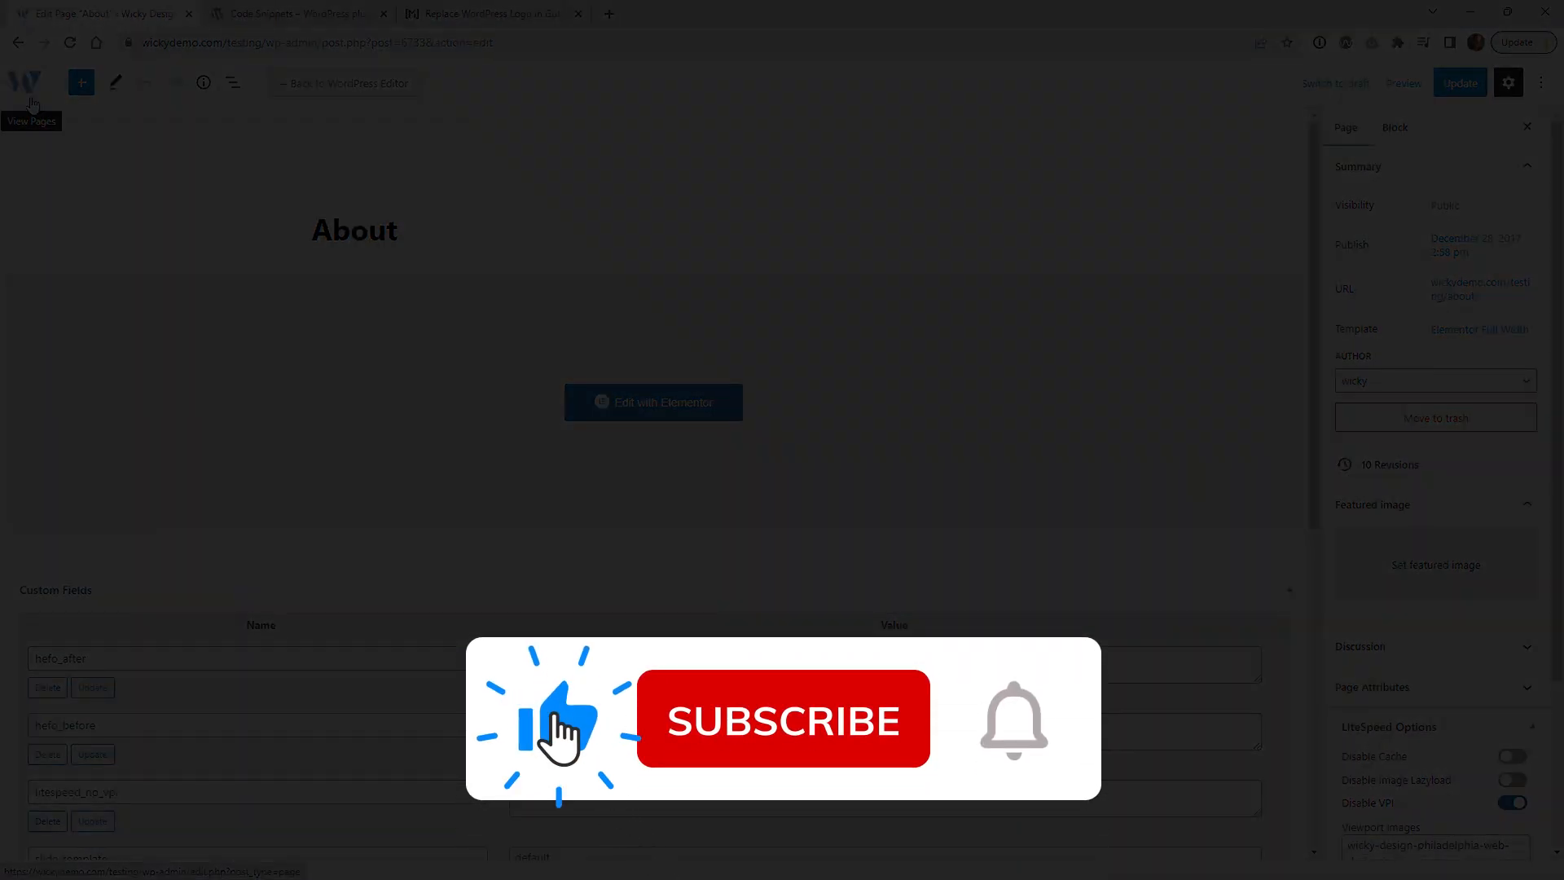
pyautogui.click(784, 718)
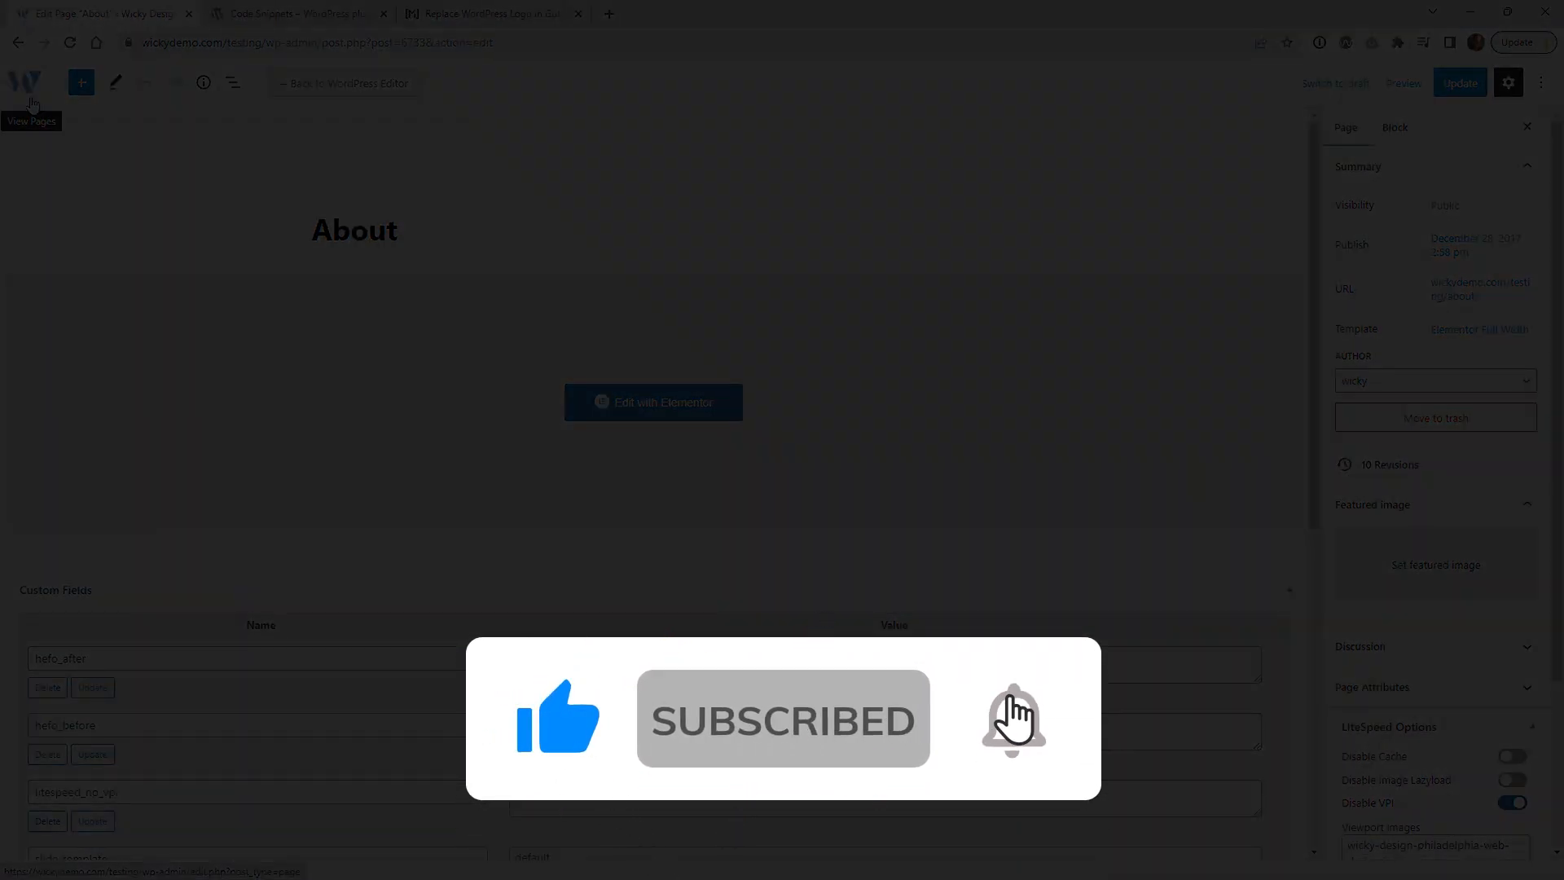